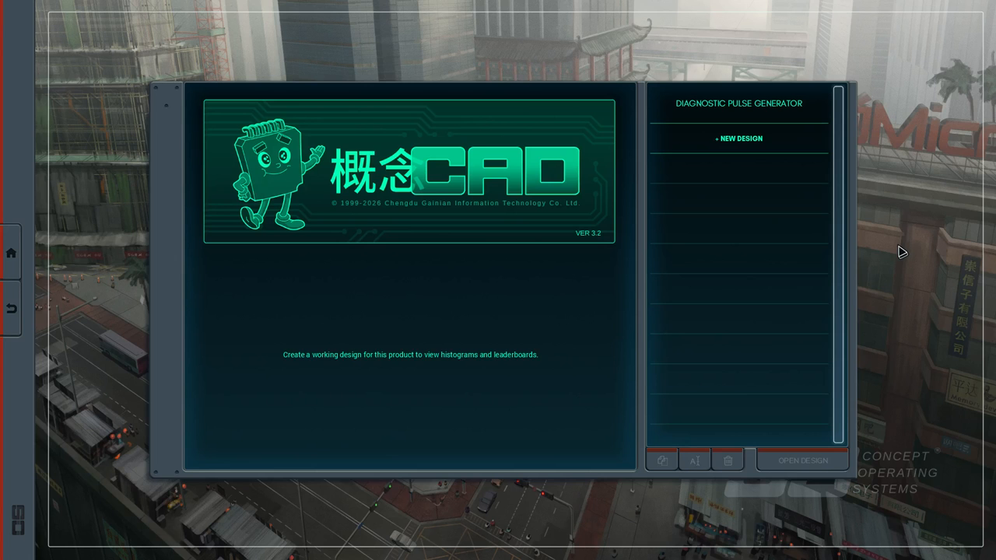
{"action": "mouse_move", "coordinate": [946, 188]}
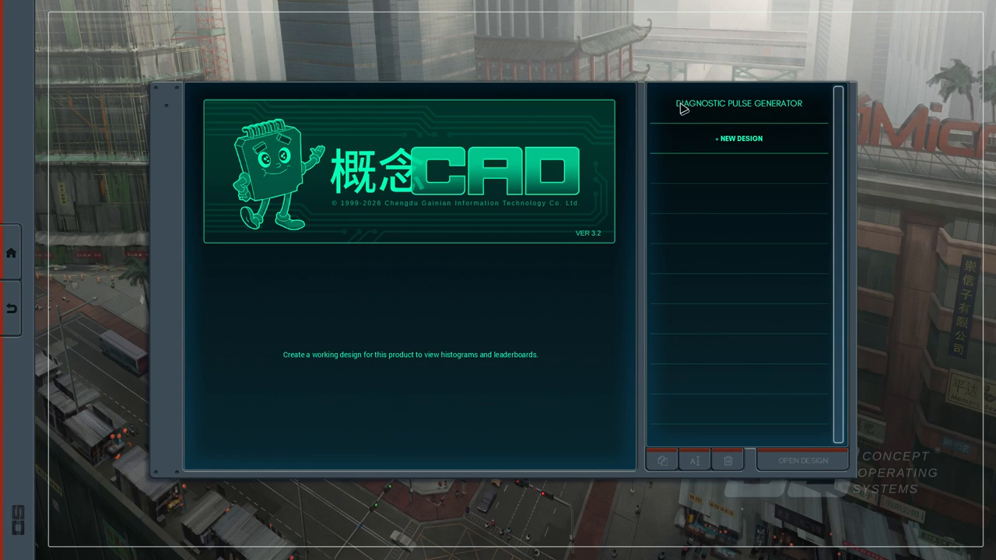
Create New Design 1 for the Diagnostic Pulse Generator and open it on the board.
{"action": "left_click", "coordinate": [739, 138]}
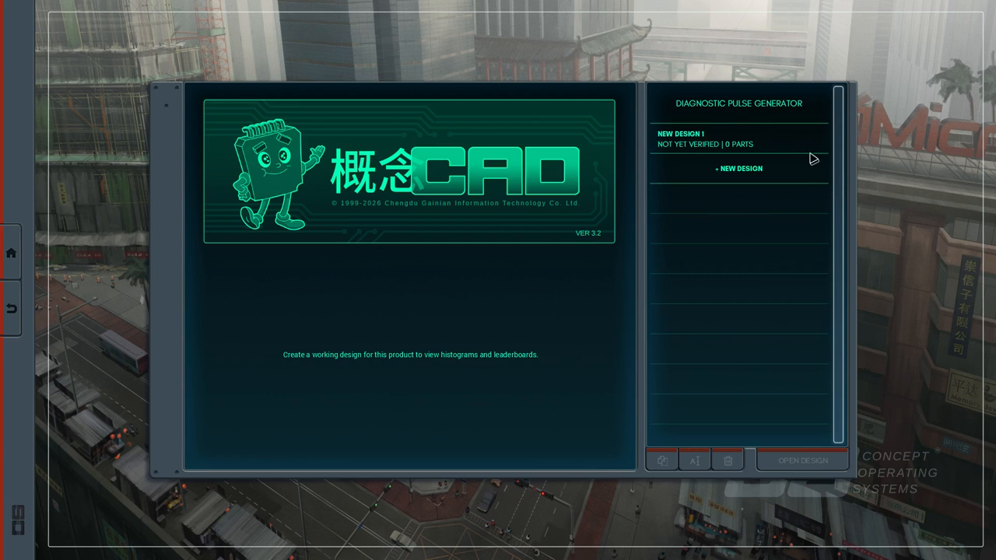
{"action": "left_click", "coordinate": [738, 139]}
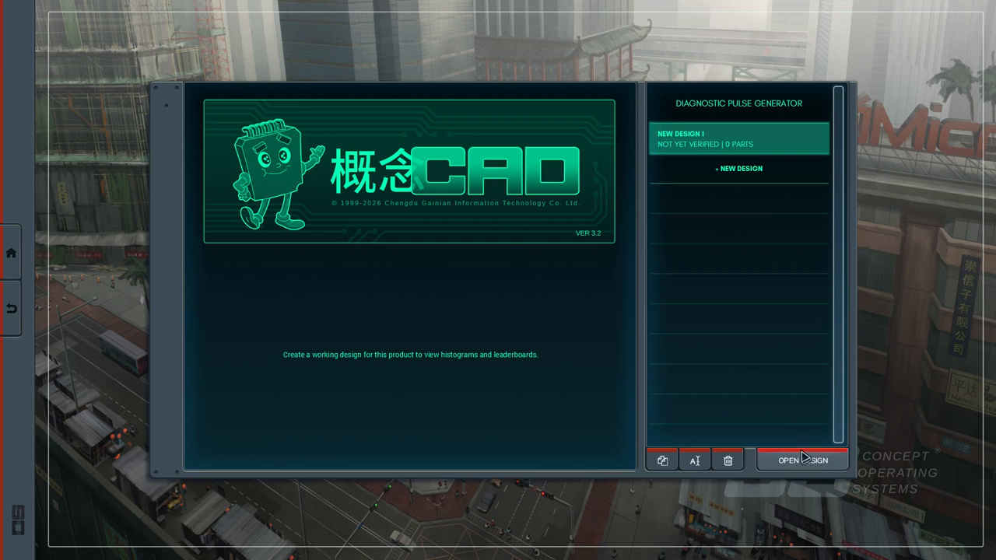
{"action": "left_click", "coordinate": [801, 460]}
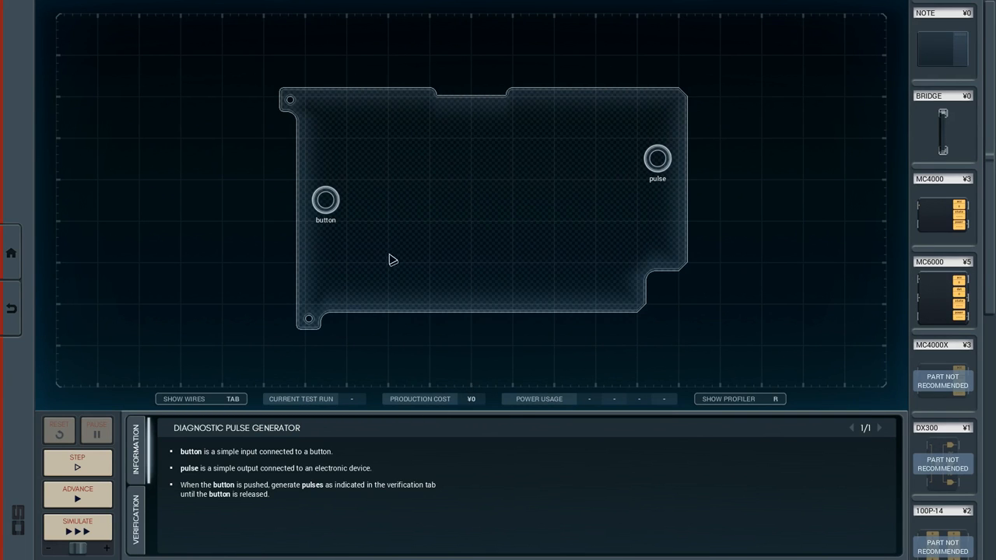
{"action": "mouse_move", "coordinate": [622, 179]}
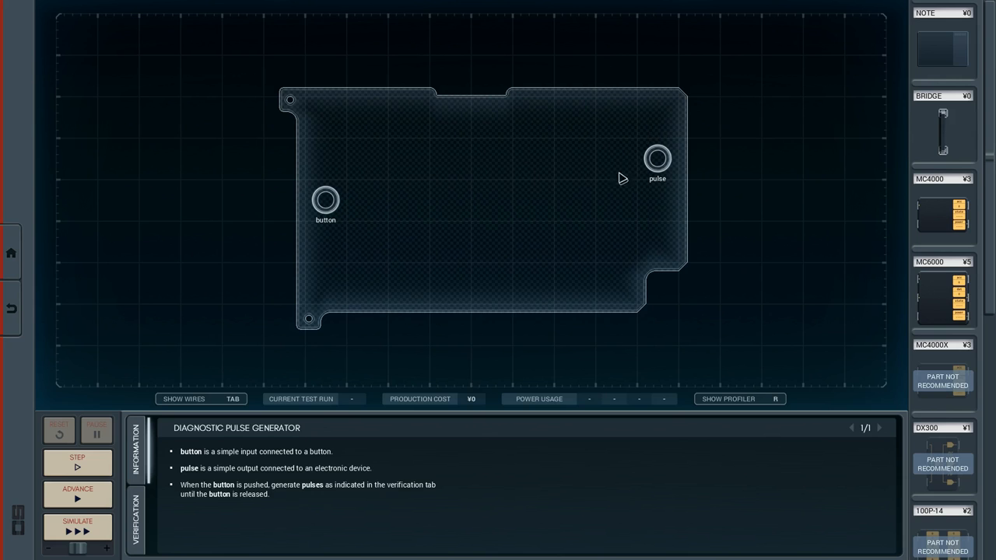
{"action": "mouse_move", "coordinate": [691, 187]}
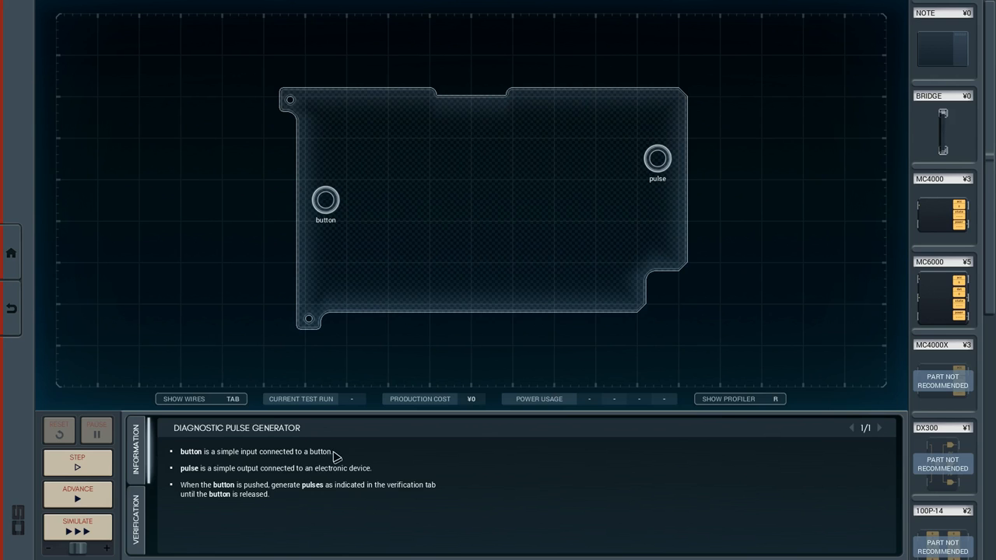
{"action": "mouse_move", "coordinate": [298, 481]}
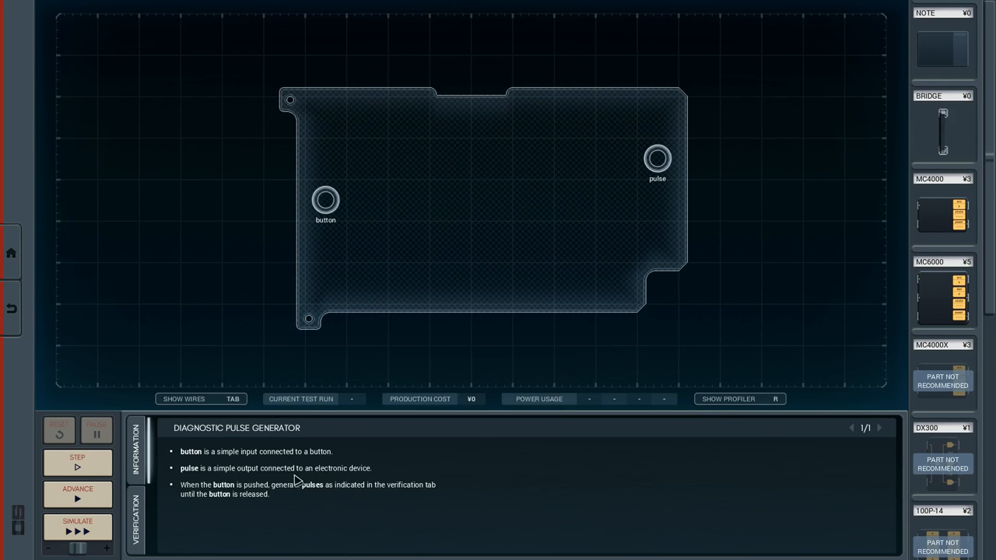
{"action": "mouse_move", "coordinate": [267, 509]}
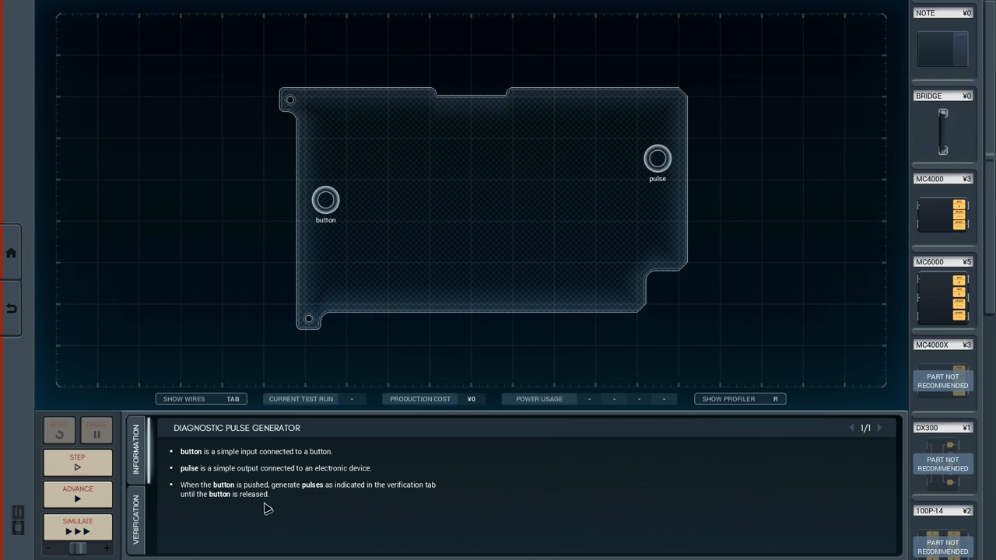
{"action": "mouse_move", "coordinate": [196, 499]}
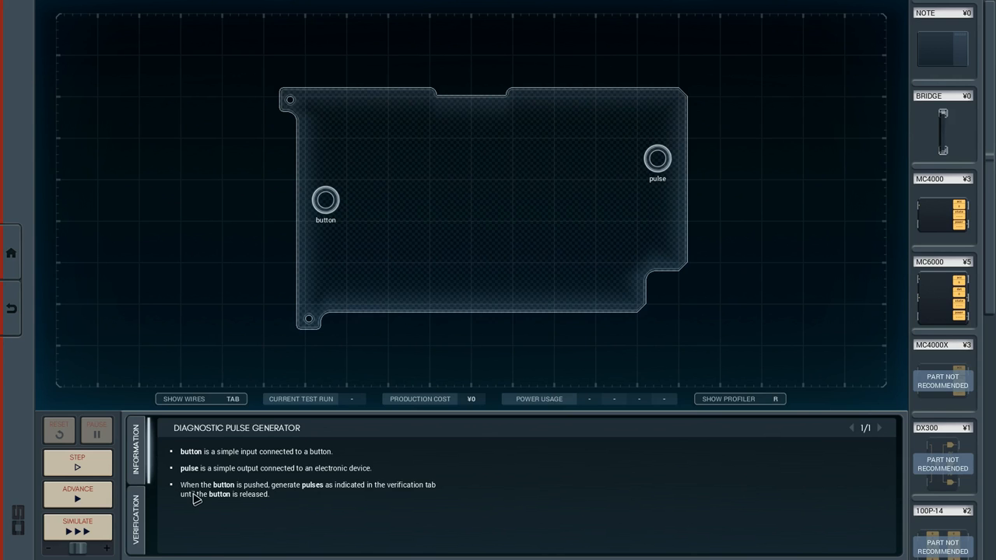
{"action": "mouse_move", "coordinate": [437, 495]}
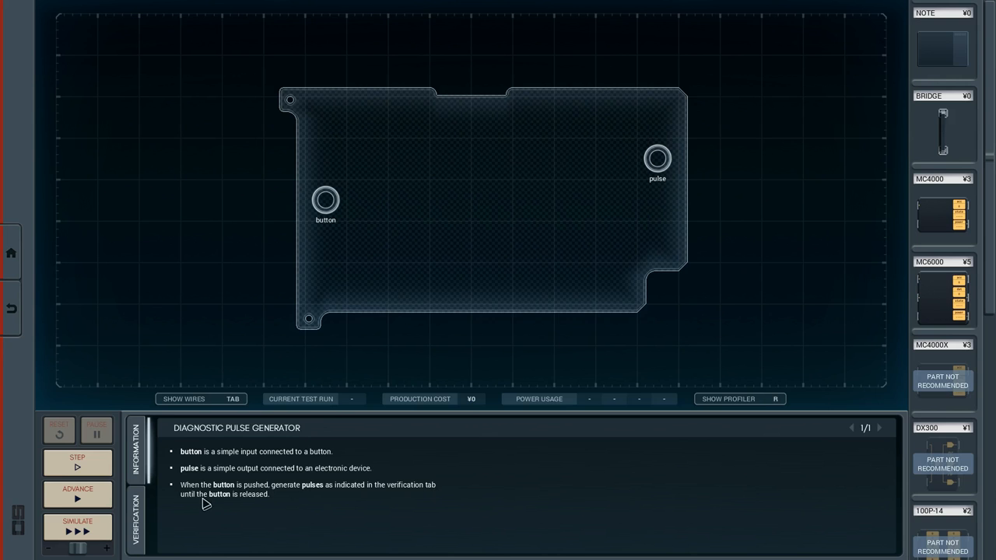
Show the expected button and pulse waveforms on the Verification tab and scroll through them.
{"action": "left_click", "coordinate": [136, 518]}
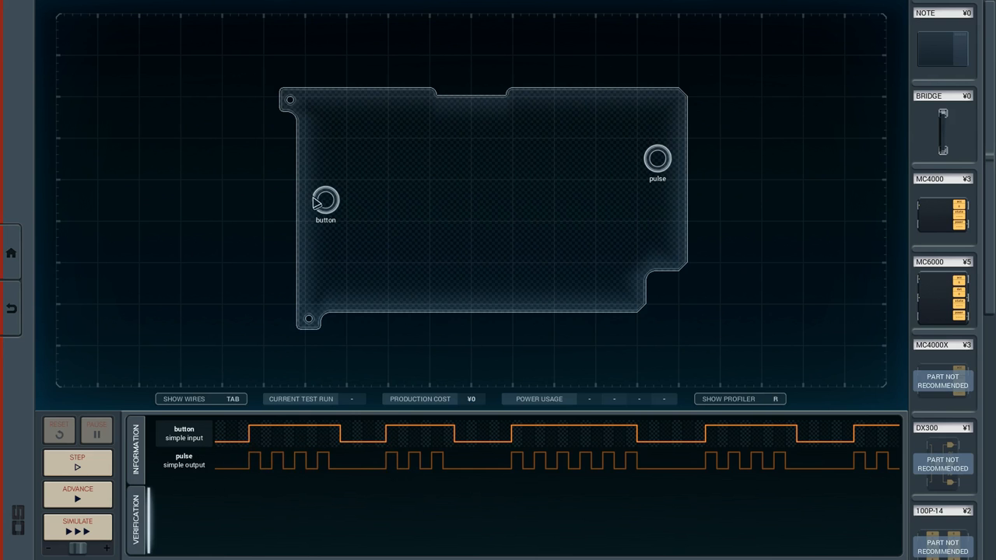
{"action": "mouse_move", "coordinate": [265, 432]}
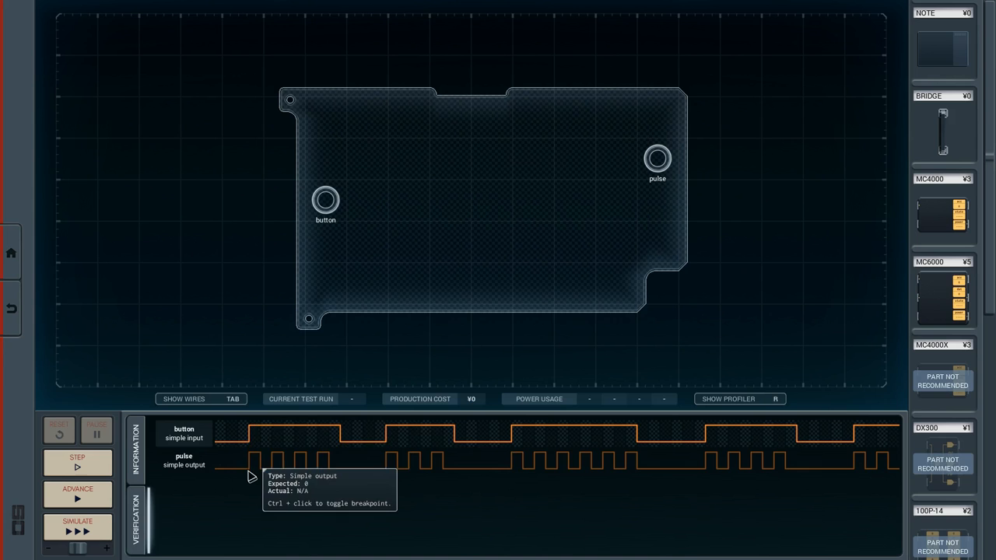
{"action": "mouse_move", "coordinate": [257, 473]}
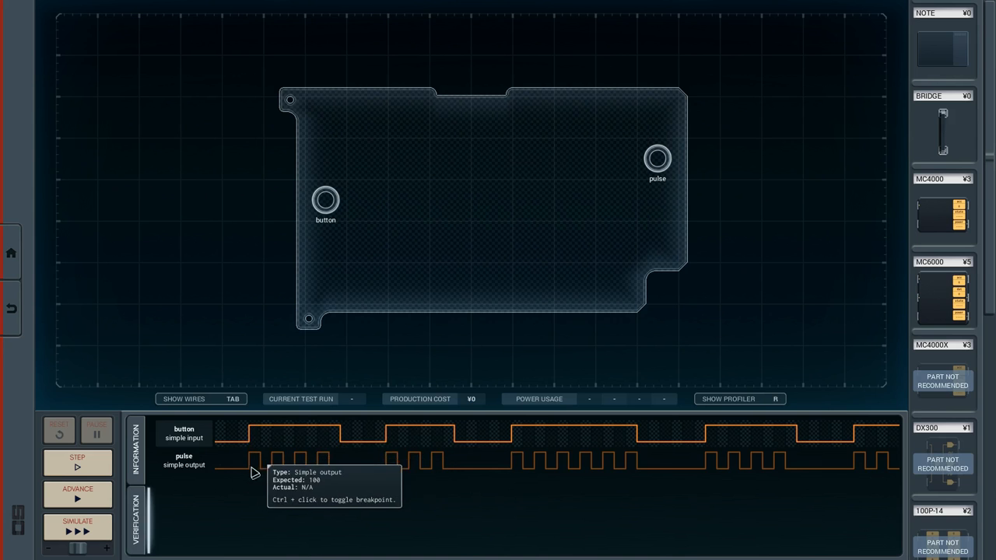
{"action": "mouse_move", "coordinate": [349, 492]}
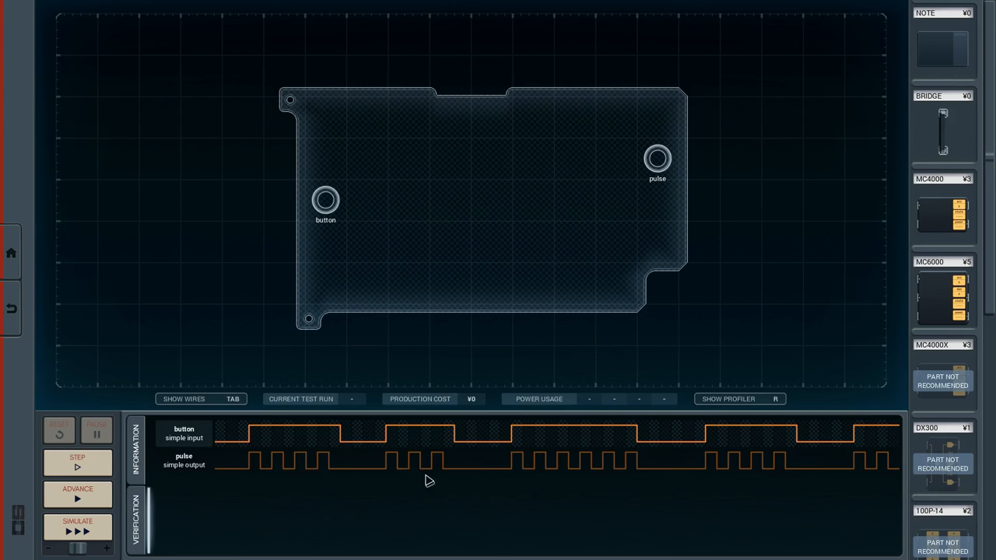
{"action": "mouse_move", "coordinate": [419, 458]}
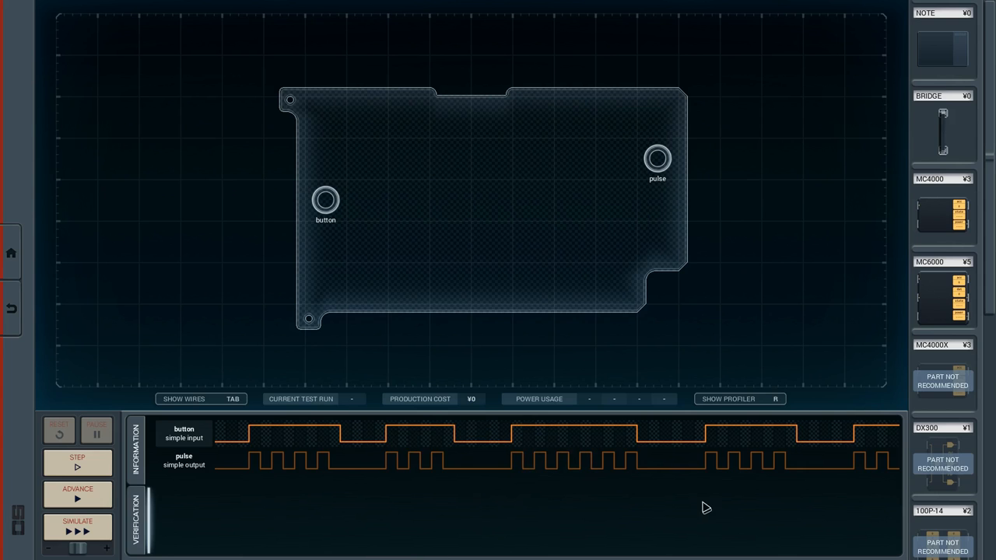
{"action": "mouse_move", "coordinate": [328, 253]}
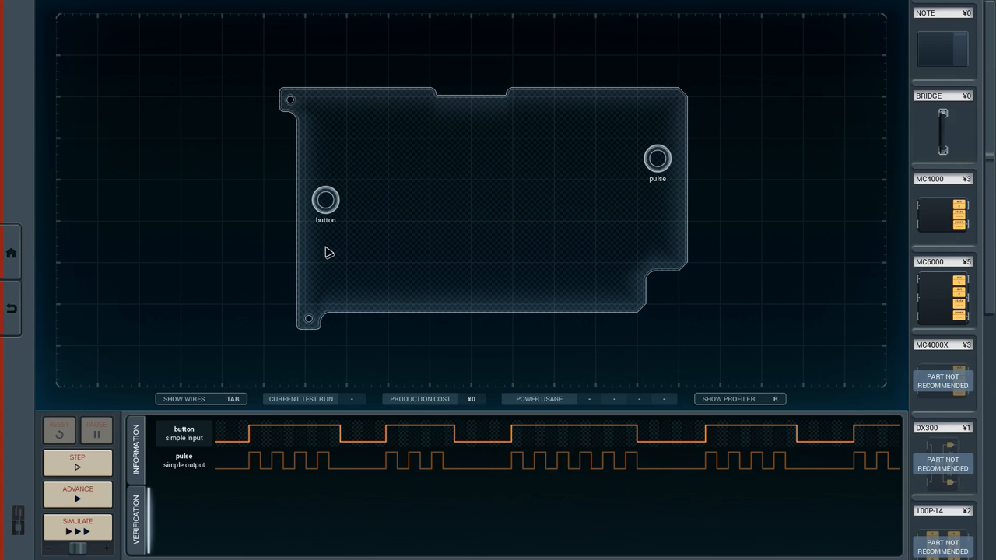
{"action": "mouse_move", "coordinate": [989, 140]}
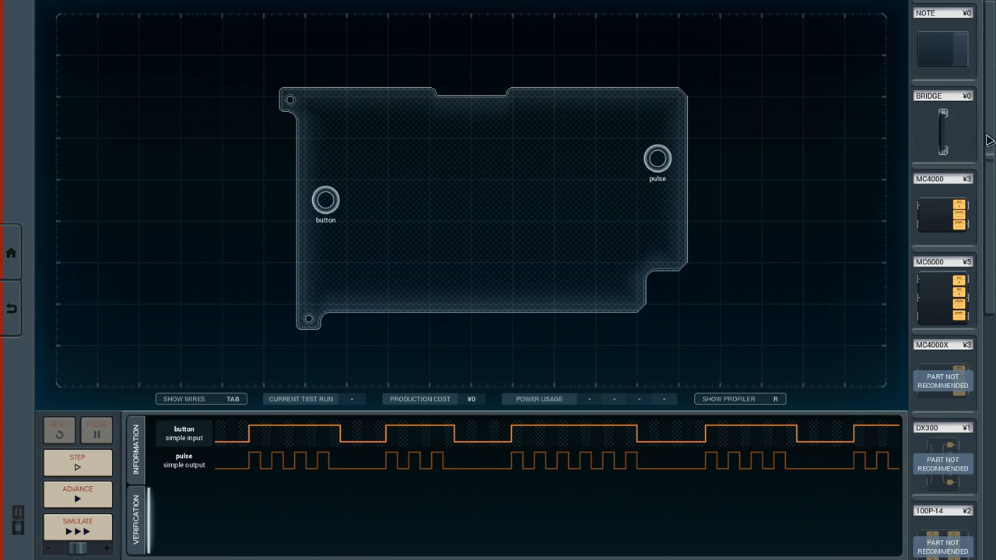
{"action": "scroll", "scroll_direction": "down", "scroll_amount": 3}
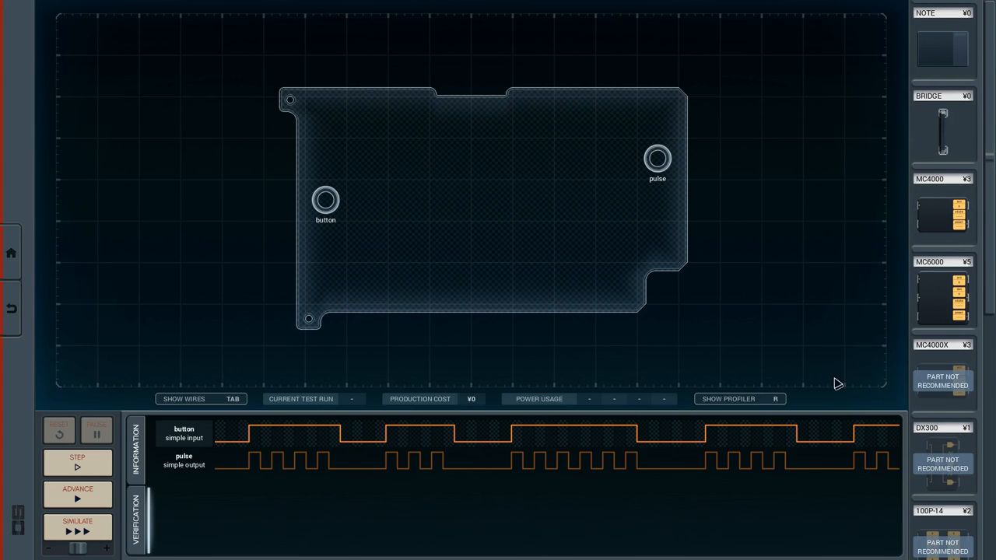
{"action": "mouse_move", "coordinate": [878, 362]}
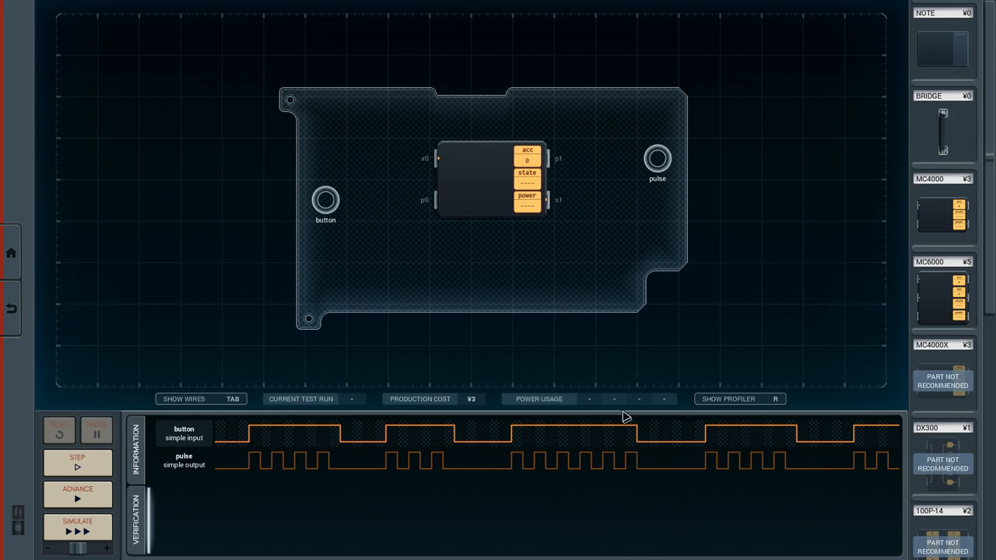
{"action": "mouse_move", "coordinate": [884, 204]}
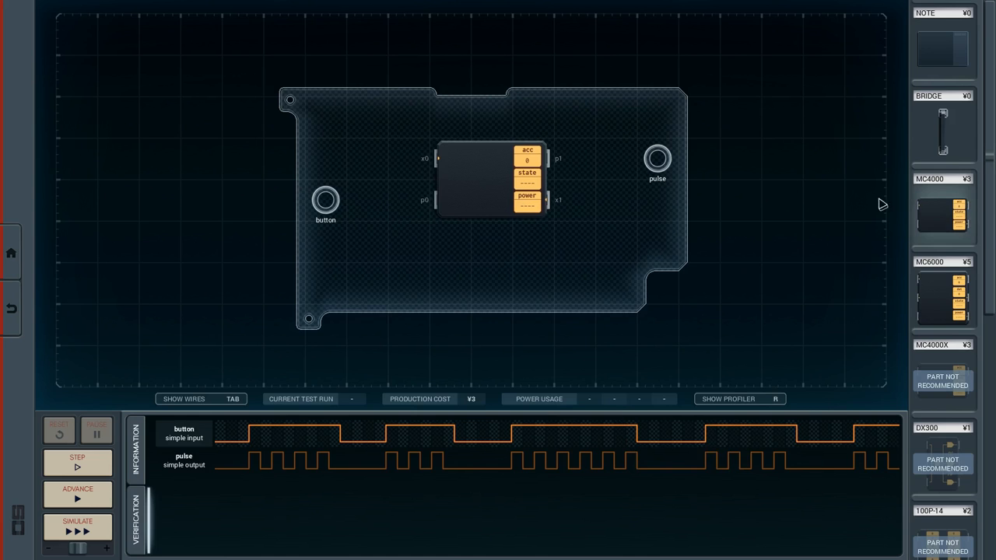
{"action": "mouse_move", "coordinate": [467, 161]}
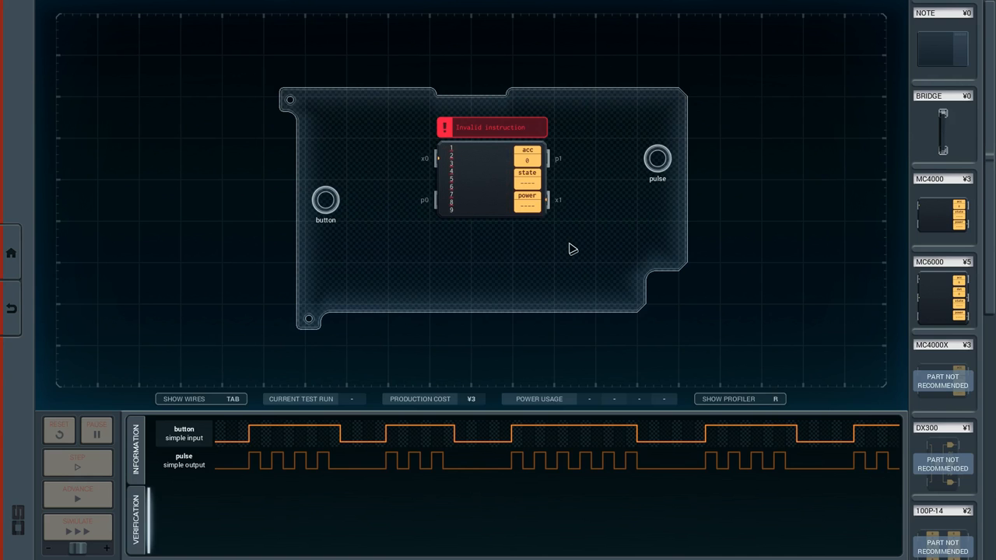
Drag the MC4000 off the board and back into place near the pulse pin.
{"action": "left_click_drag", "start_coordinate": [490, 179], "coordinate": [786, 187]}
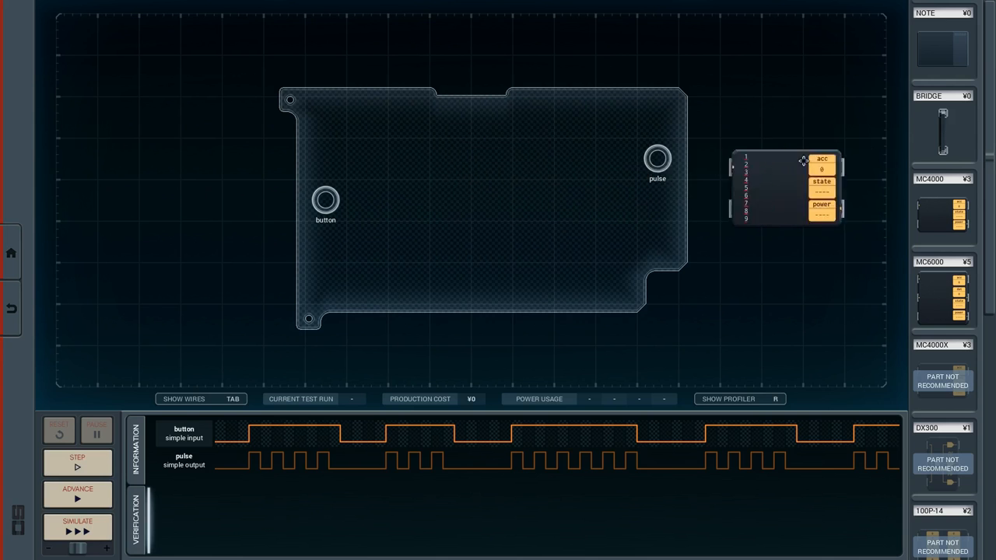
{"action": "left_click_drag", "start_coordinate": [786, 187], "coordinate": [529, 179]}
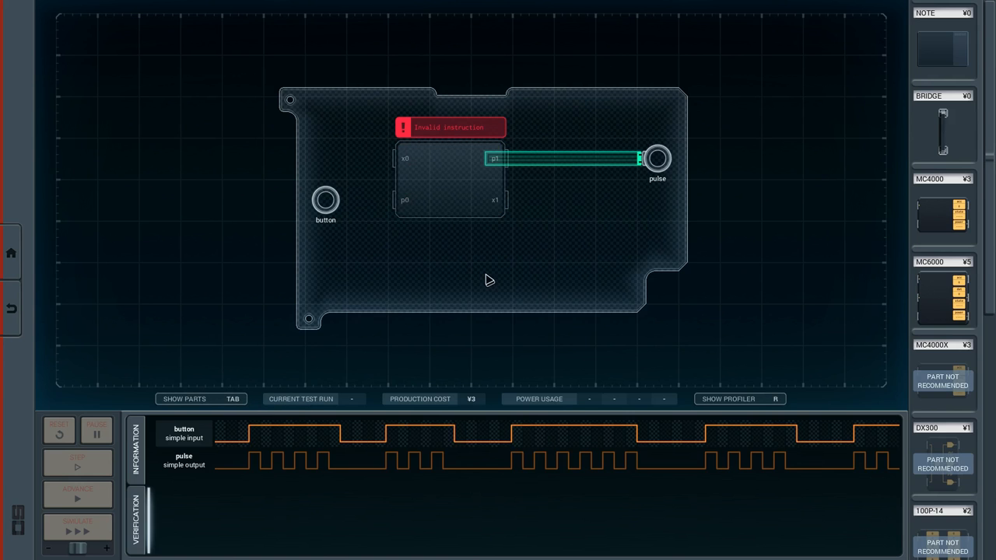
{"action": "mouse_move", "coordinate": [479, 256]}
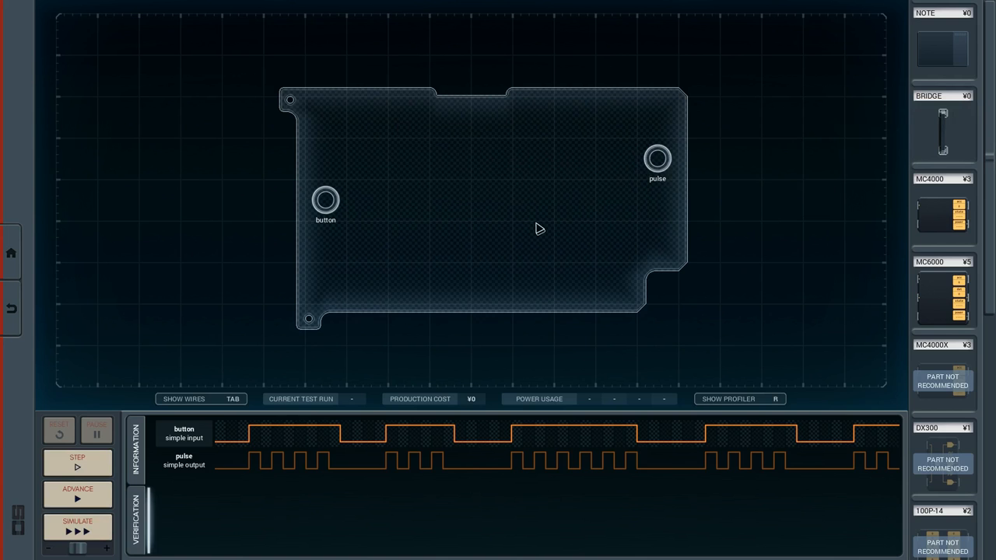
{"action": "mouse_move", "coordinate": [521, 361]}
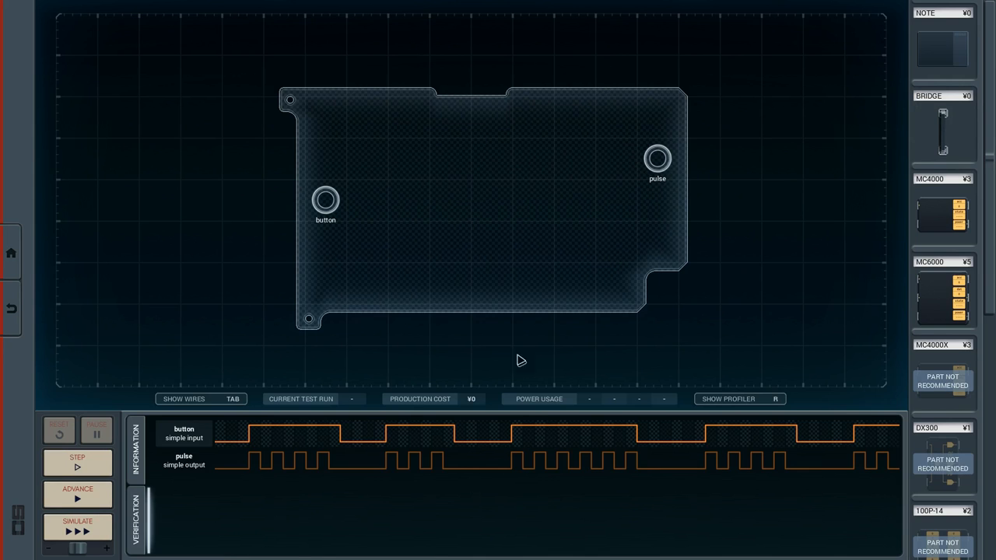
{"action": "mouse_move", "coordinate": [741, 269]}
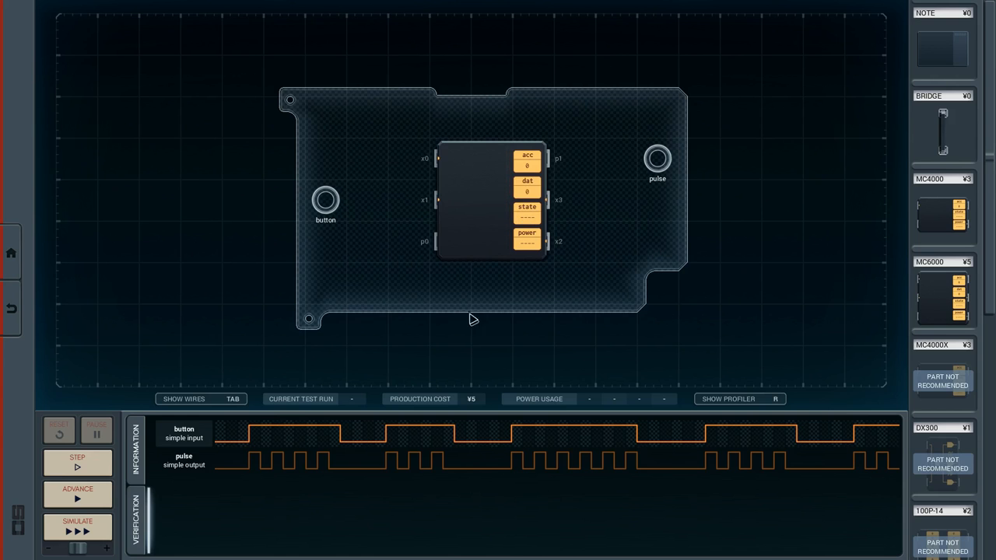
{"action": "mouse_move", "coordinate": [429, 254]}
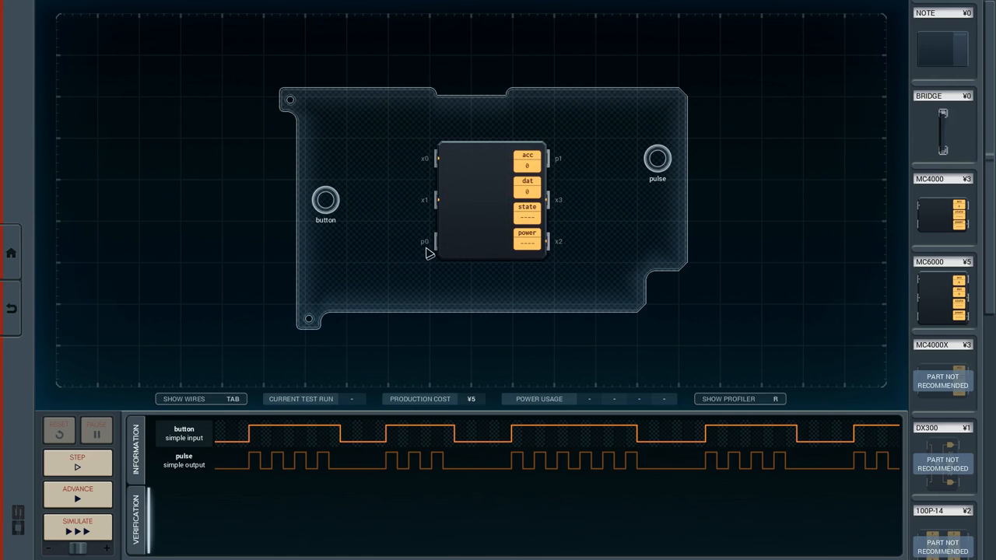
{"action": "mouse_move", "coordinate": [574, 158]}
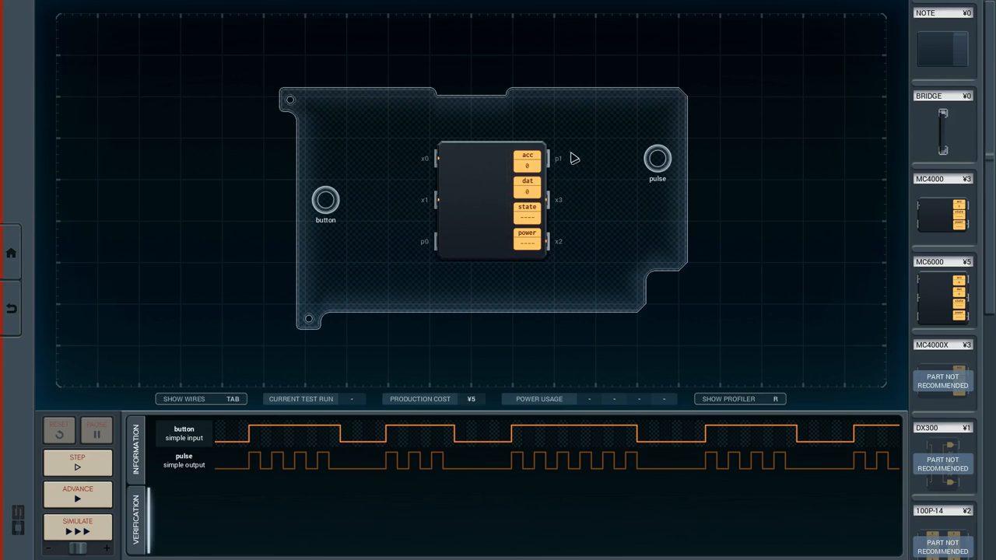
{"action": "mouse_move", "coordinate": [553, 164]}
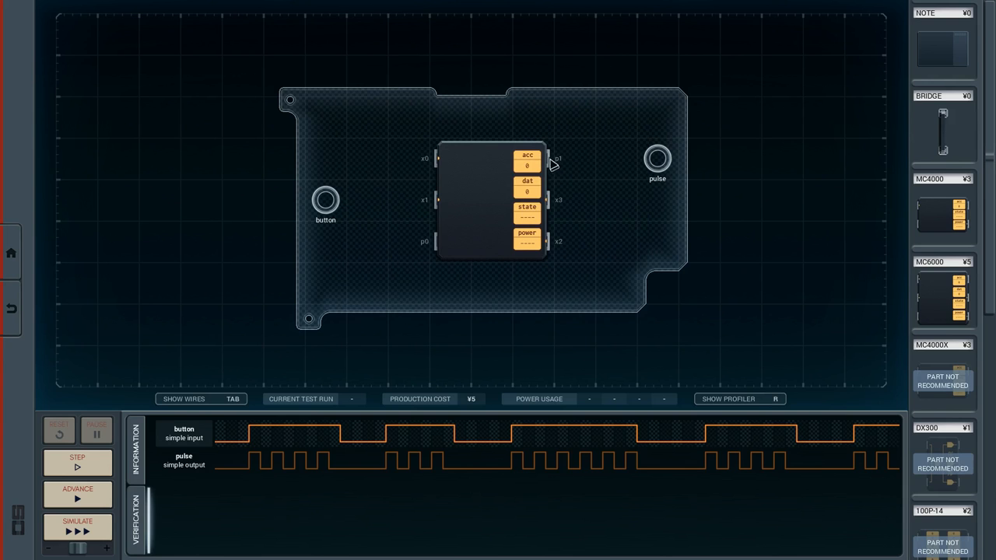
{"action": "mouse_move", "coordinate": [282, 226]}
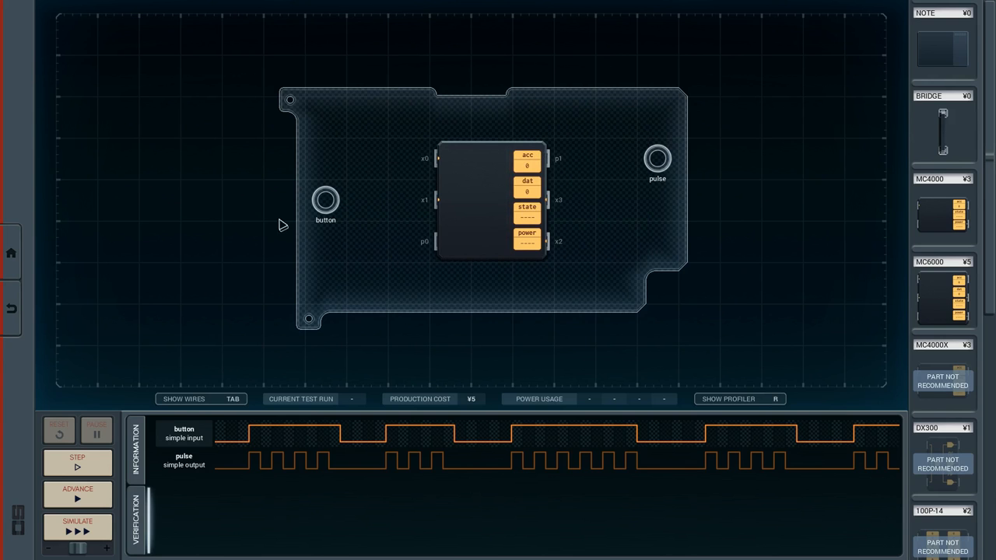
{"action": "mouse_move", "coordinate": [555, 208]}
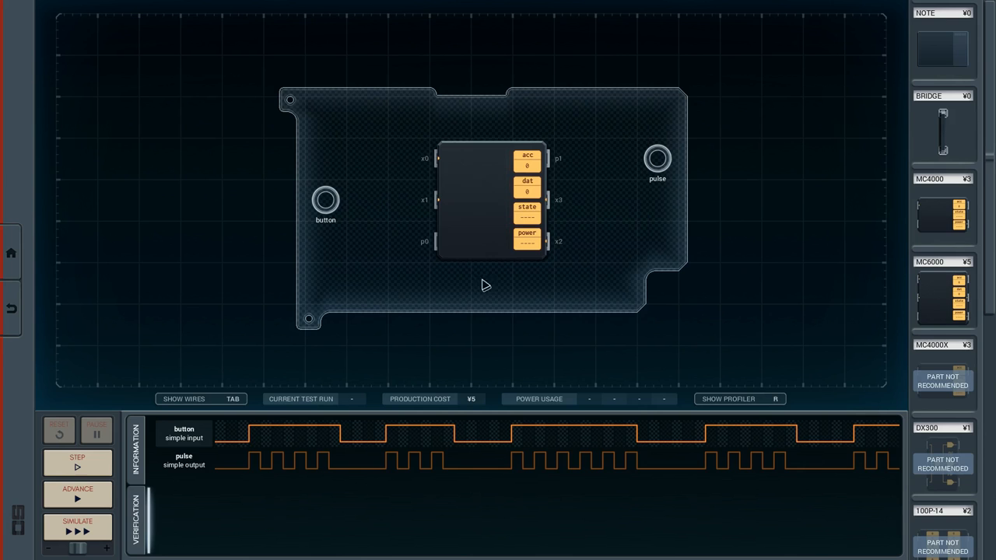
{"action": "mouse_move", "coordinate": [578, 204]}
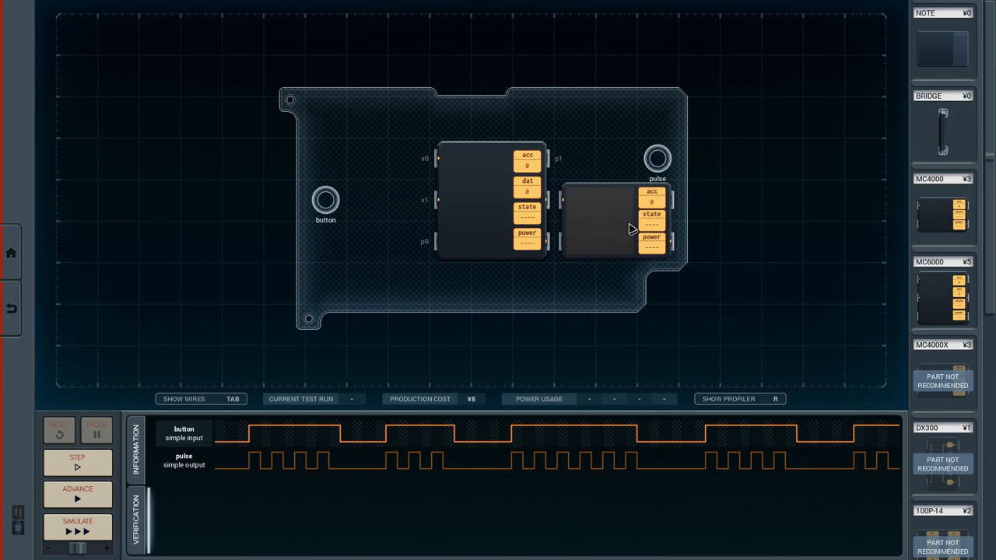
{"action": "mouse_move", "coordinate": [615, 192]}
{"action": "type", "text": "teq p0"}
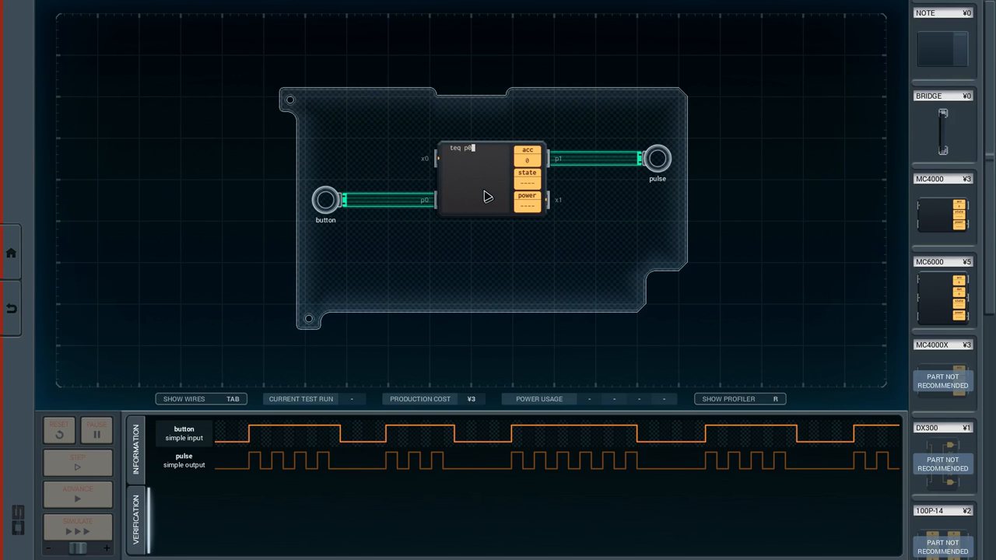
Complete the first MC4000 instruction as 'teq p0 100'.
{"action": "type", "text": "100"}
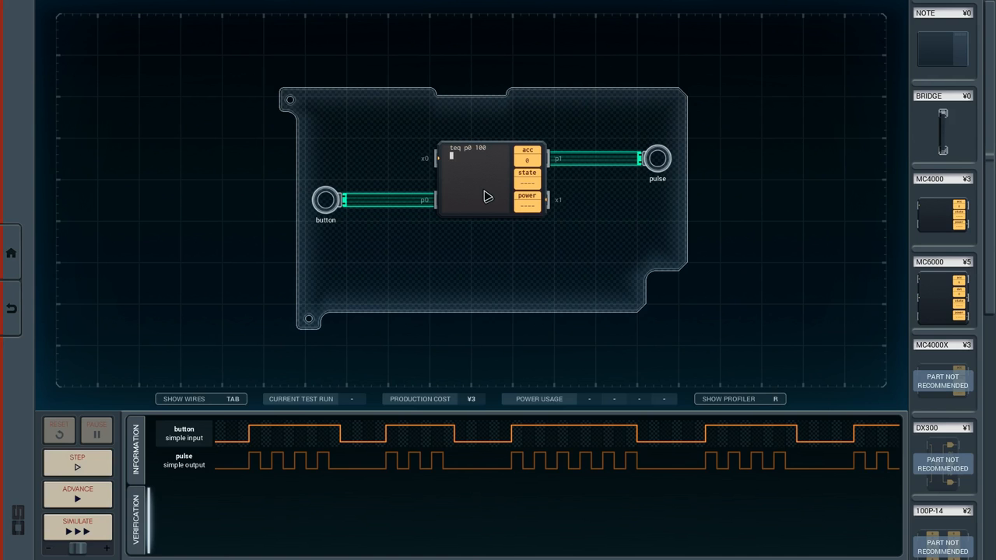
{"action": "mouse_move", "coordinate": [458, 162]}
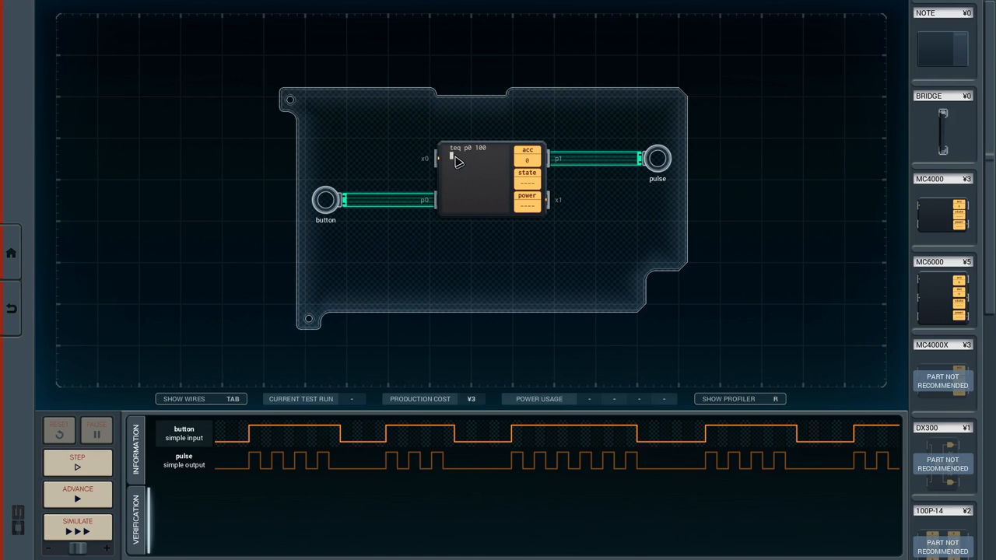
{"action": "mouse_move", "coordinate": [475, 159]}
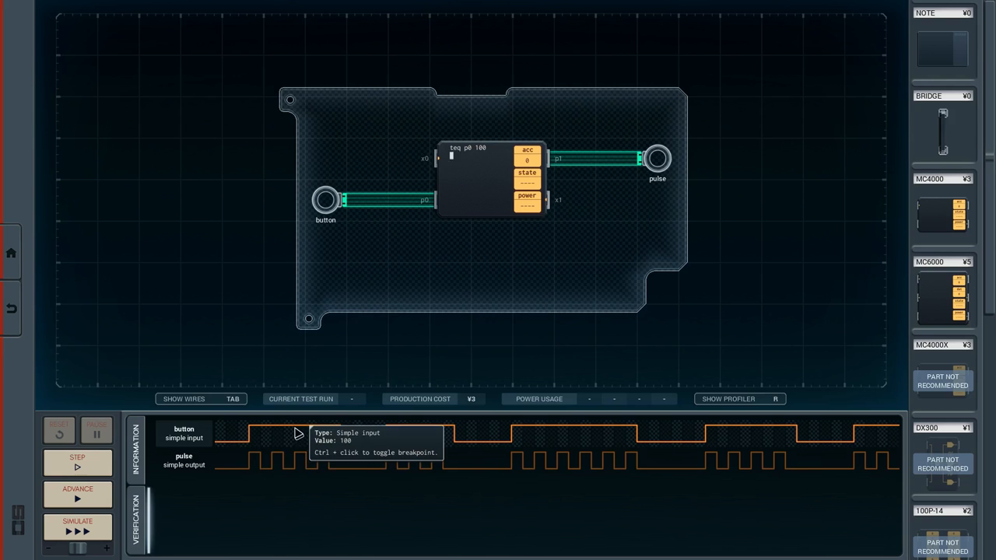
{"action": "mouse_move", "coordinate": [498, 446]}
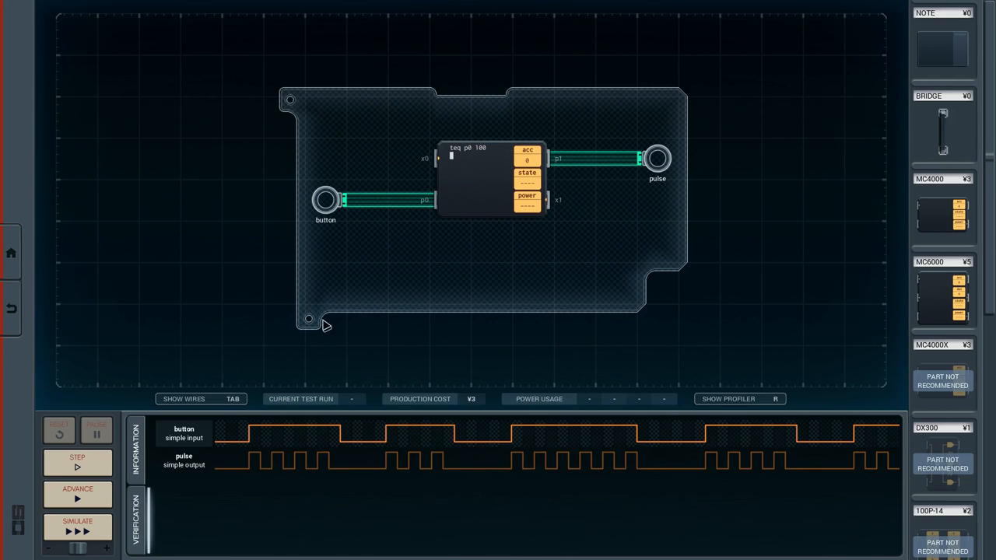
{"action": "mouse_move", "coordinate": [492, 447]}
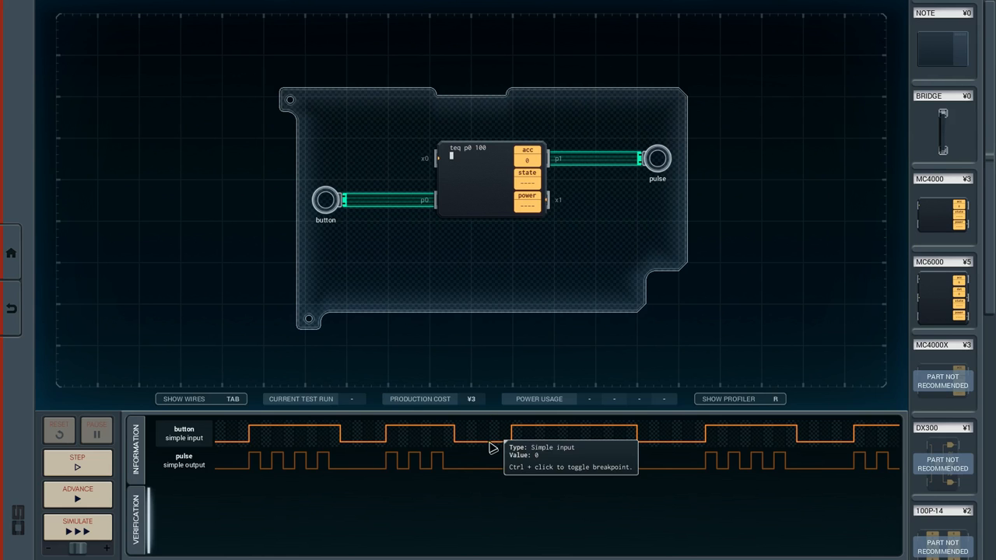
{"action": "mouse_move", "coordinate": [436, 457]}
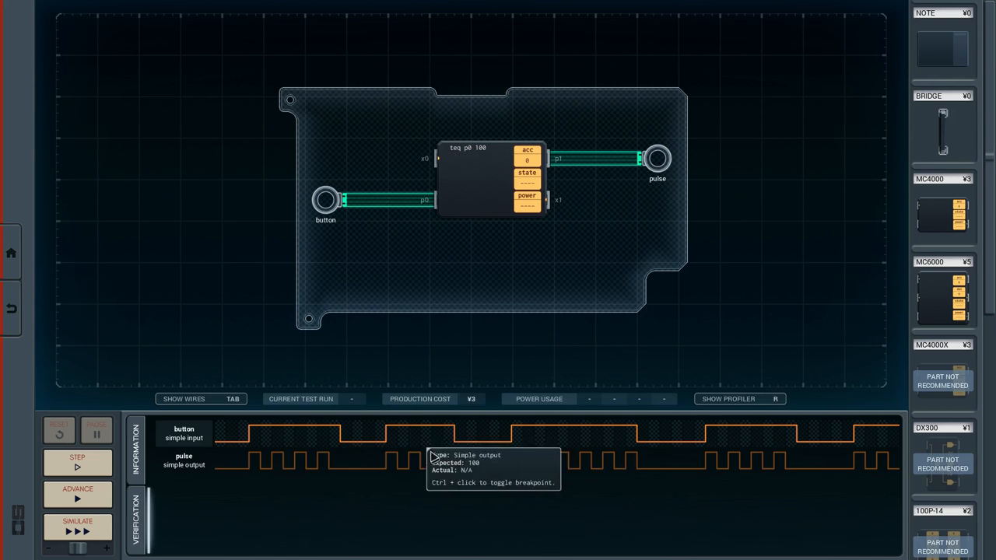
{"action": "mouse_move", "coordinate": [450, 514]}
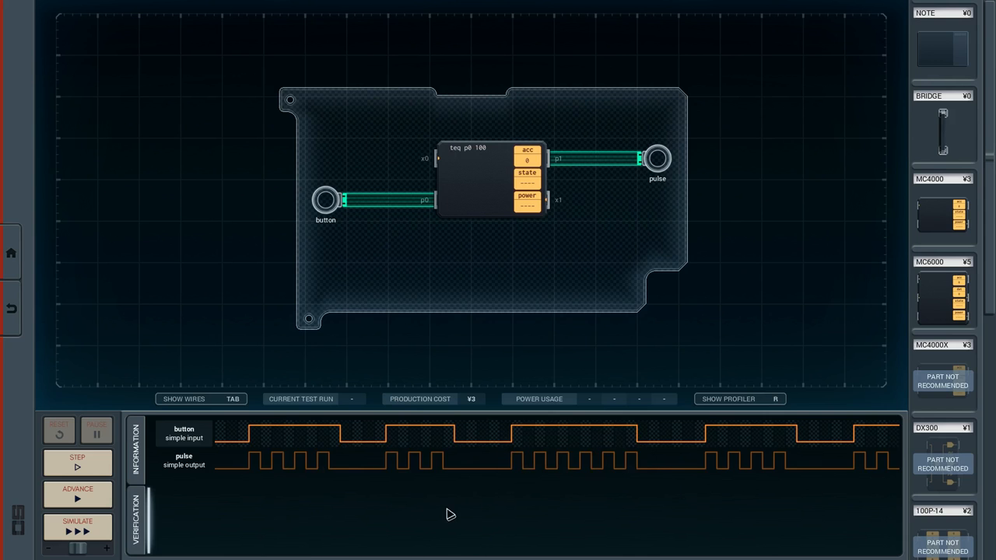
{"action": "mouse_move", "coordinate": [441, 190]}
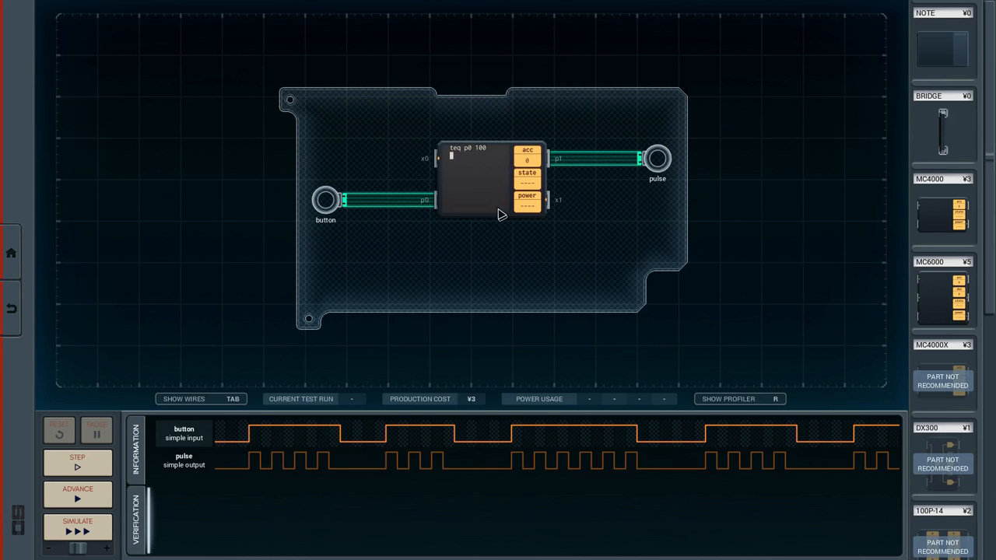
Type partial '-' and '+' lines under 'teq p0 100', leaving an invalid instruction.
{"action": "type", "text": "jne"}
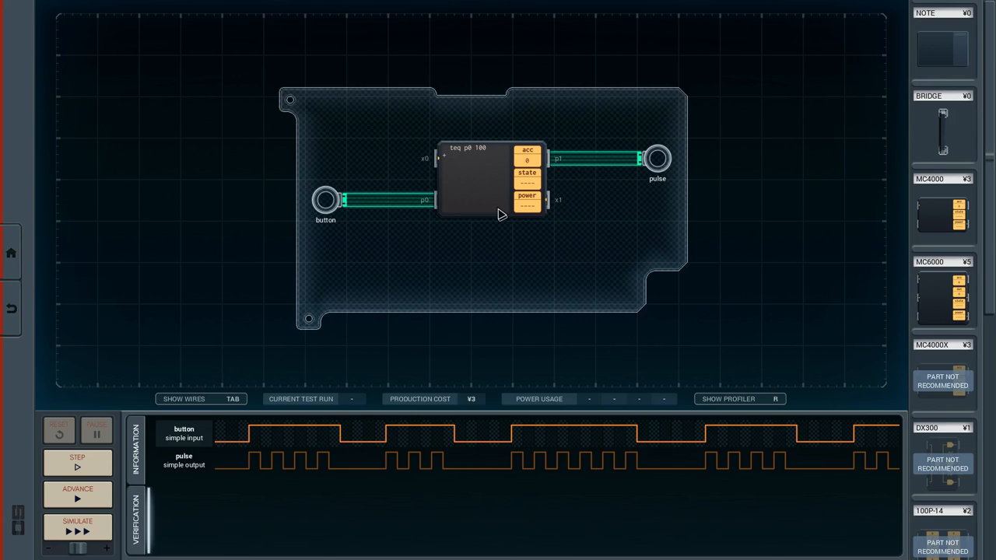
{"action": "type", "text": "dfdfkd"}
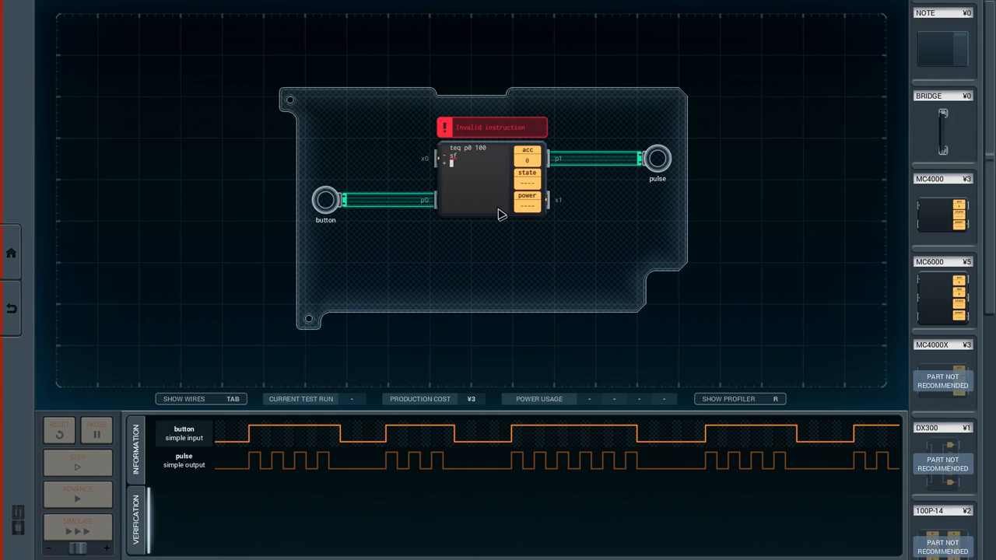
Trim the MC4000 code back to 'teq p0 100' and a lone '-' line.
{"action": "type", "text": "jghgh"}
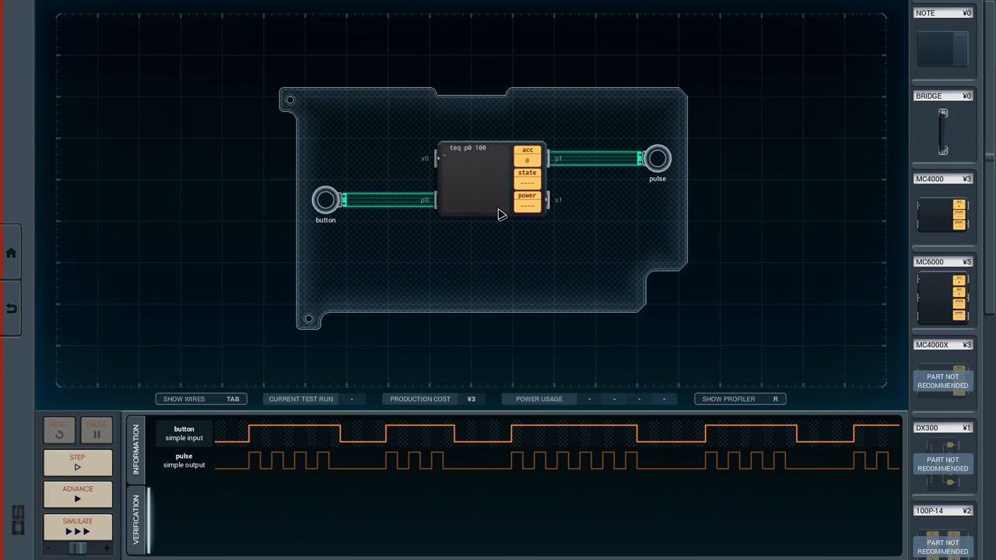
{"action": "mouse_move", "coordinate": [506, 216]}
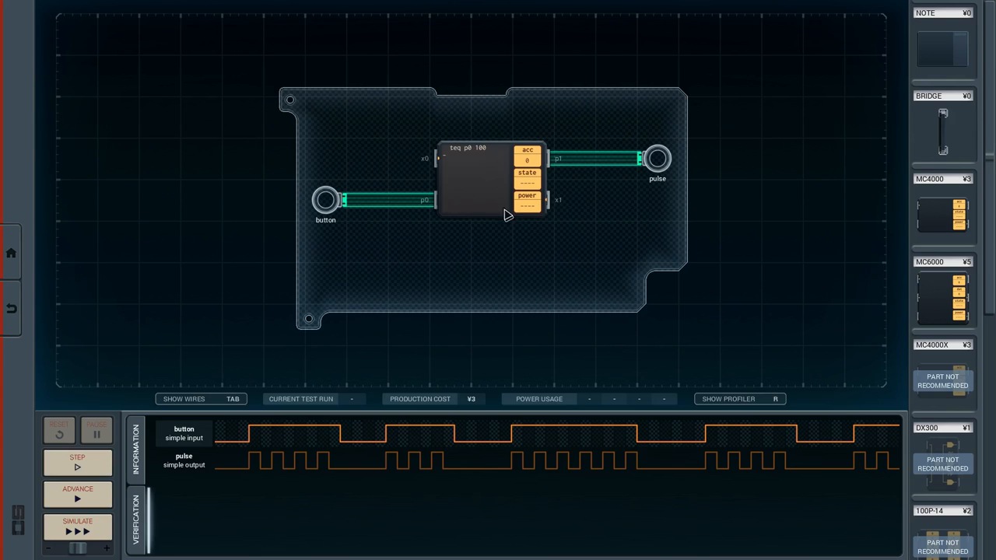
{"action": "mouse_move", "coordinate": [238, 453]}
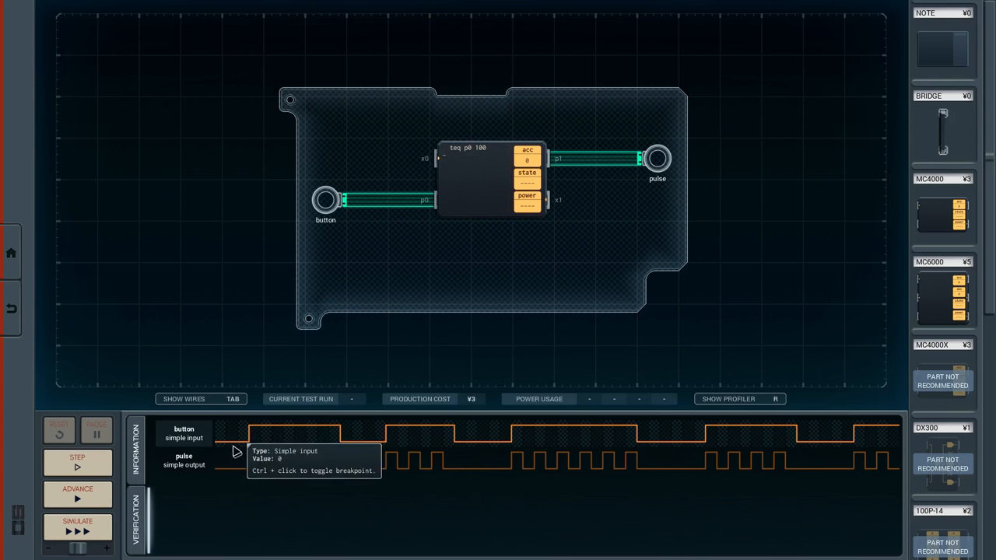
{"action": "mouse_move", "coordinate": [507, 248]}
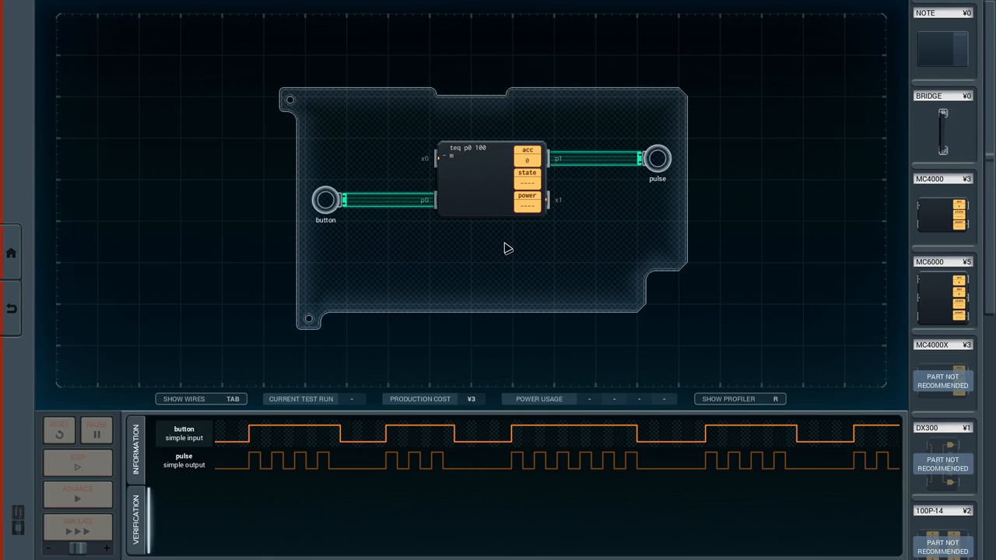
Add '- mov 0 p1' under the button test and a lower 'slp 1' line.
{"action": "type", "text": "mov -"}
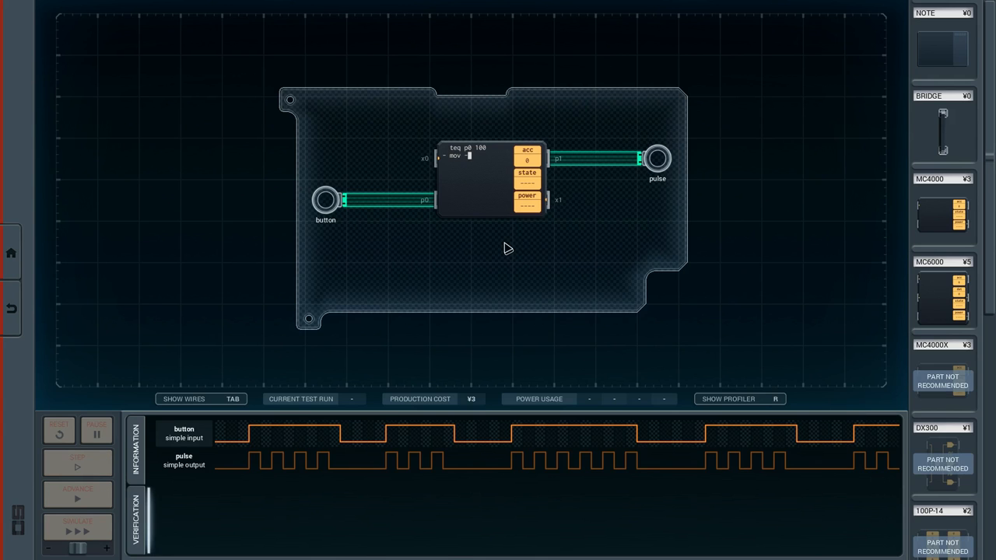
{"action": "type", "text": "0 p1"}
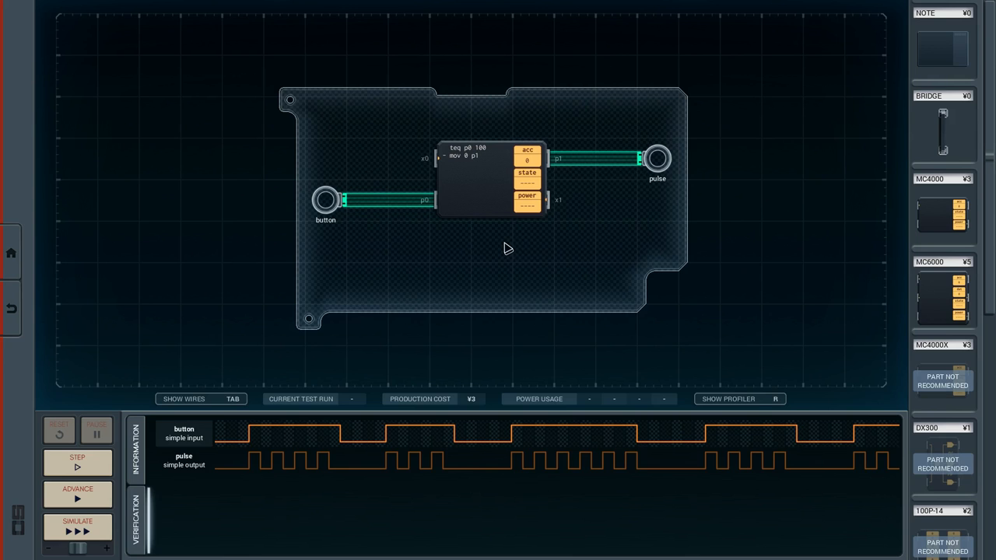
{"action": "left_click", "coordinate": [467, 156]}
{"action": "type", "text": "slp 1"}
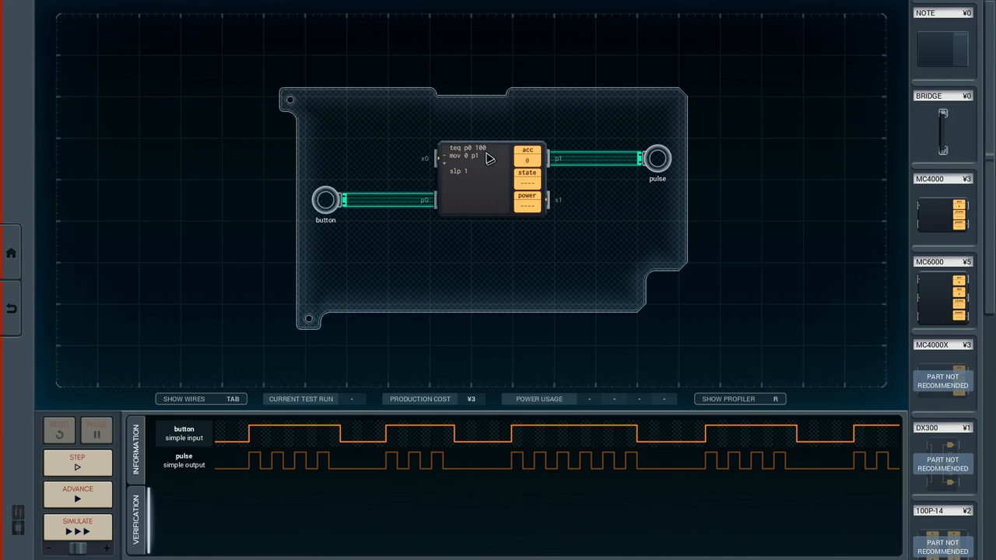
{"action": "mouse_move", "coordinate": [451, 158]}
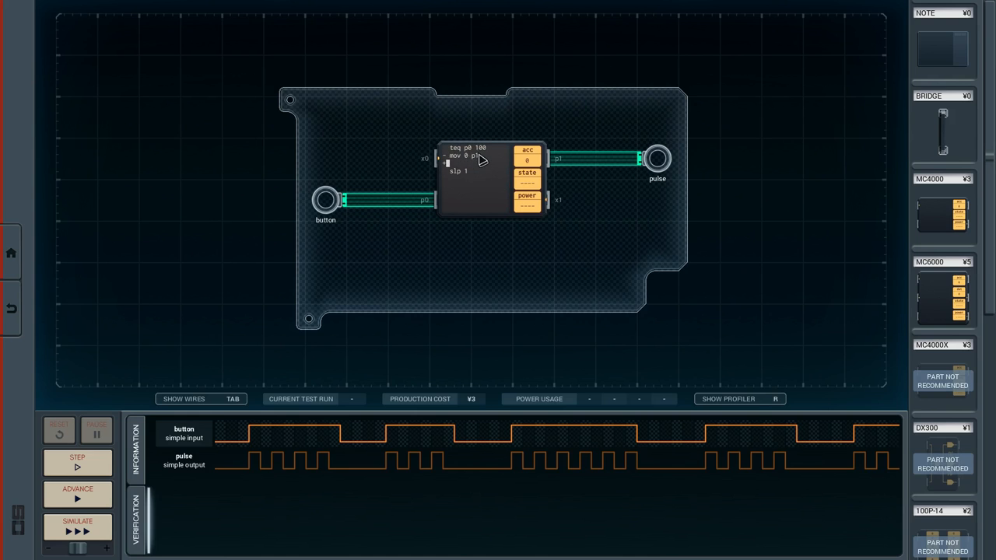
{"action": "mouse_move", "coordinate": [452, 170]}
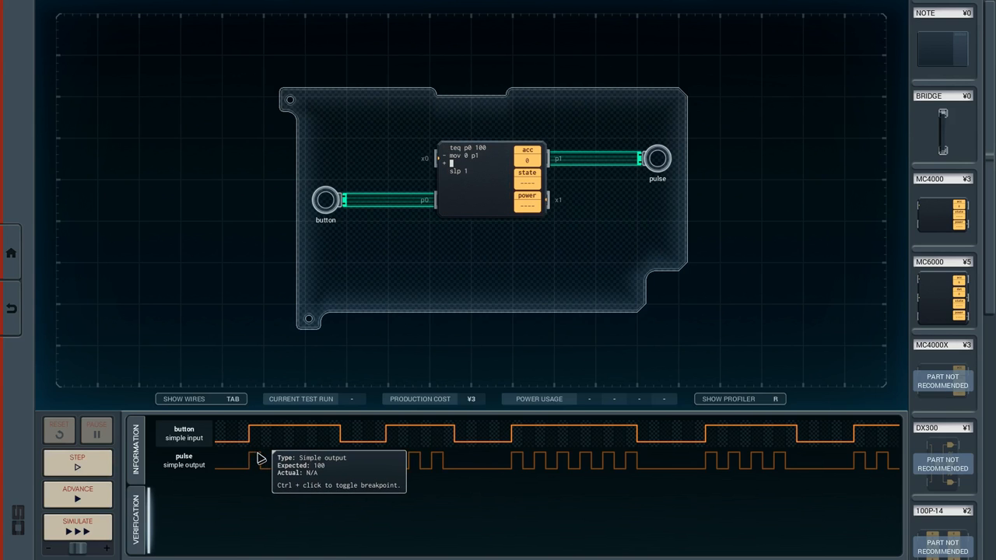
{"action": "mouse_move", "coordinate": [381, 482]}
{"action": "type", "text": " not"}
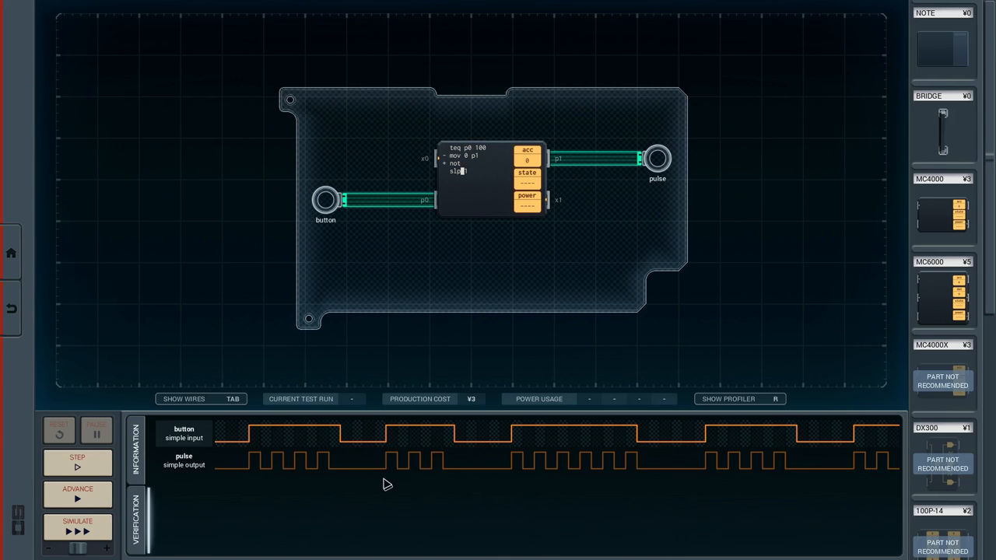
Add a '+ not' line after '- mov 0 p1' and begin another '+' line.
{"action": "type", "text": "1"}
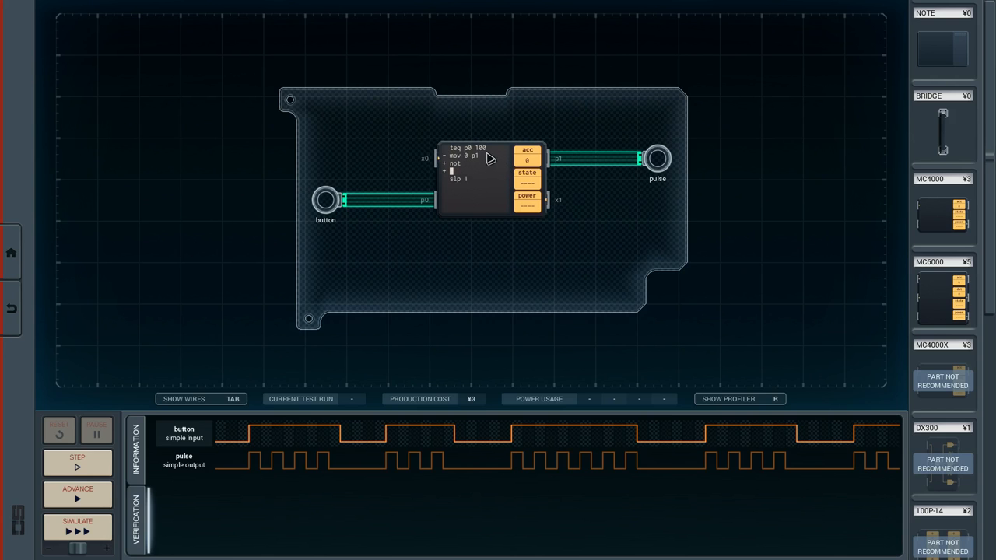
{"action": "mouse_move", "coordinate": [453, 161]}
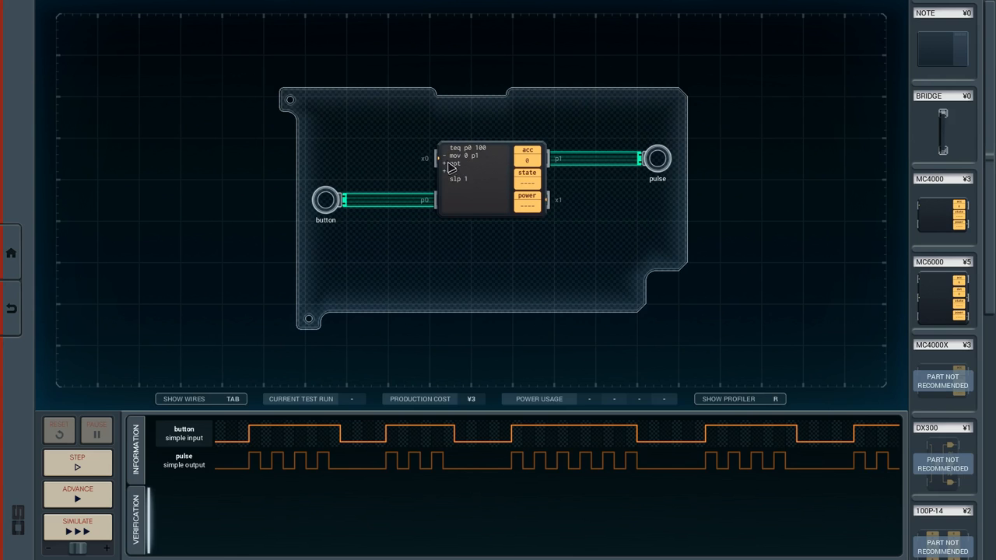
{"action": "mouse_move", "coordinate": [464, 174]}
{"action": "type", "text": "+ mov acc p1"}
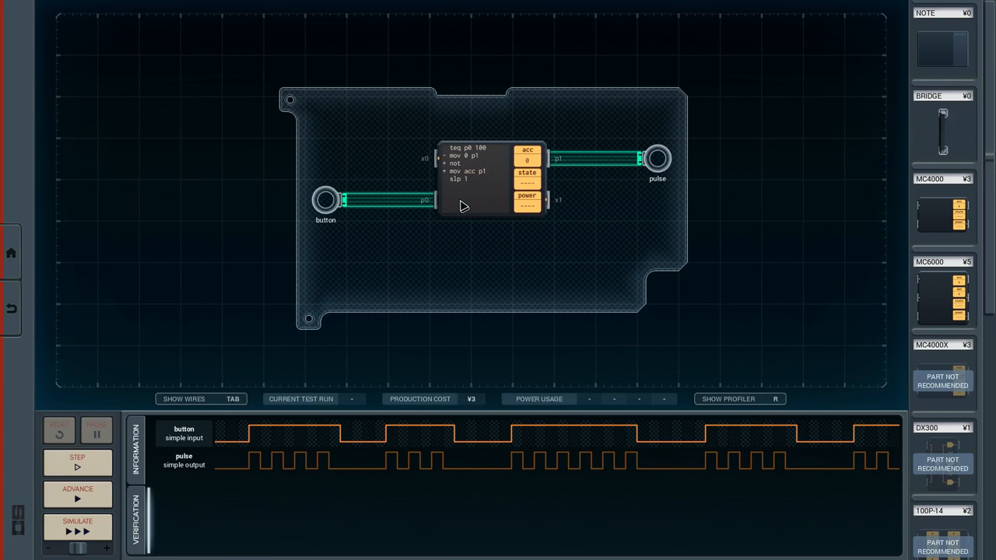
{"action": "mouse_move", "coordinate": [475, 191]}
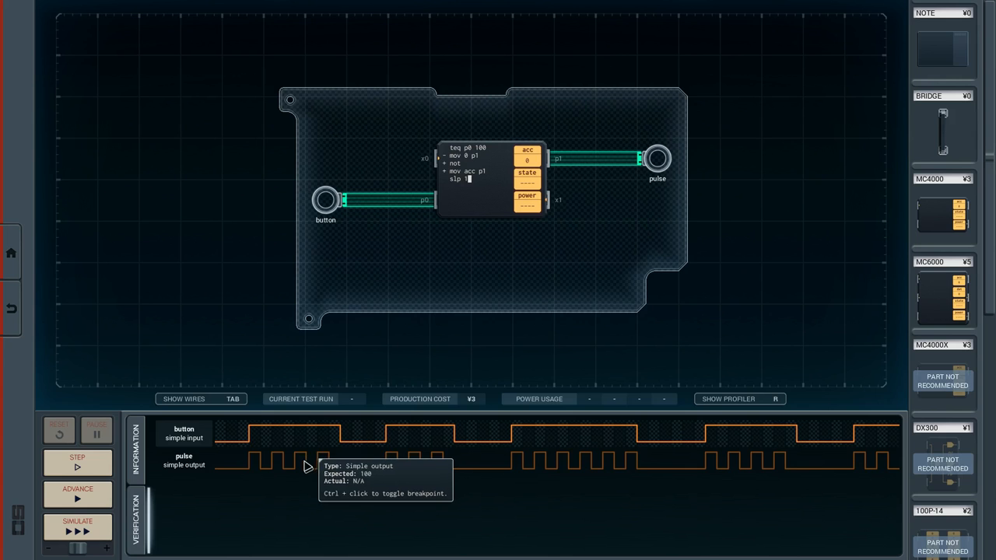
Simulate the program, exposing pulse output mismatches in test run 1 of 8.
{"action": "left_click", "coordinate": [77, 530]}
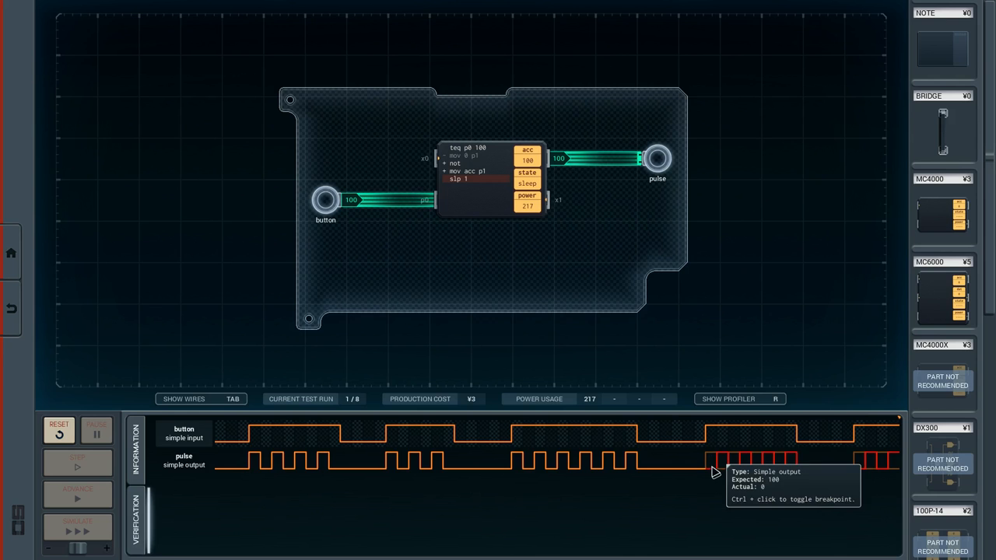
{"action": "mouse_move", "coordinate": [715, 430]}
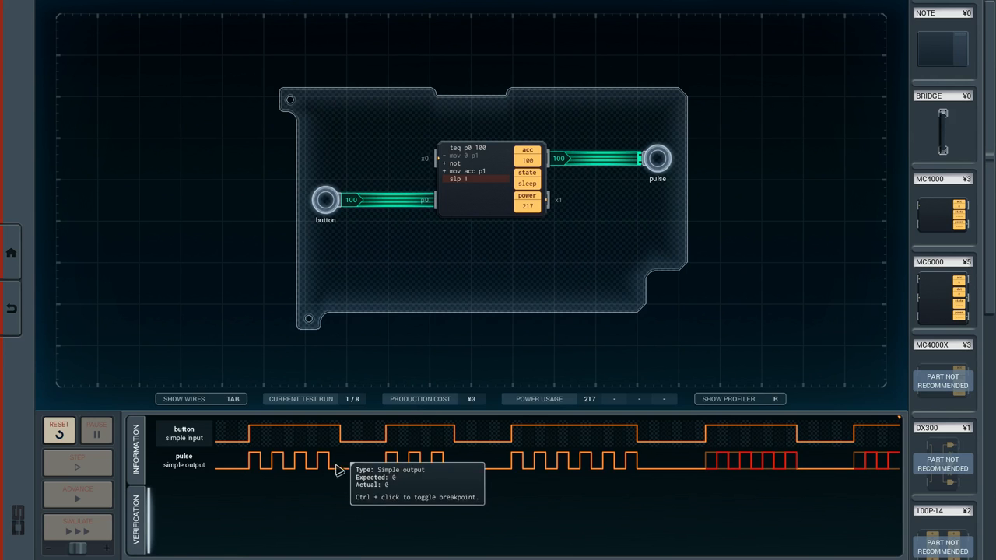
{"action": "mouse_move", "coordinate": [459, 478]}
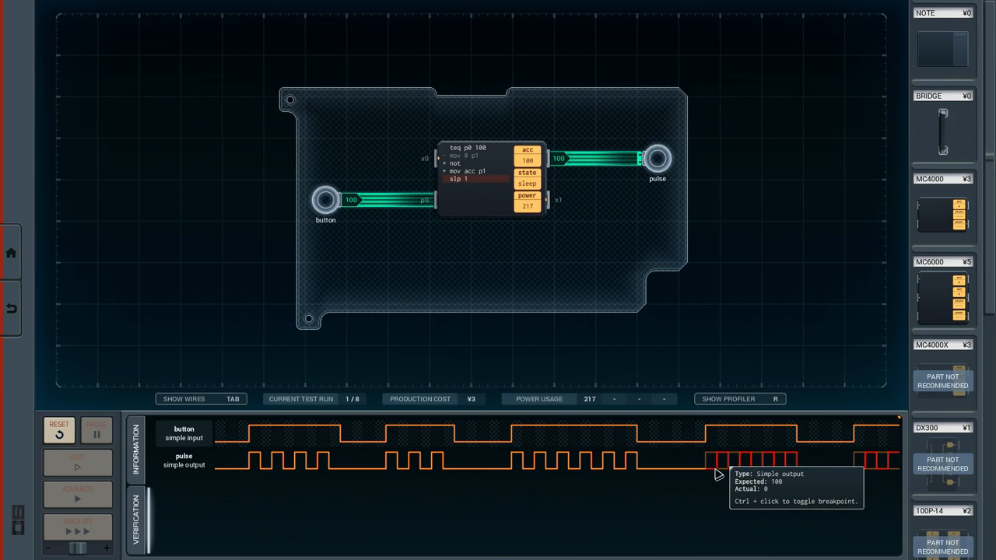
{"action": "mouse_move", "coordinate": [483, 464]}
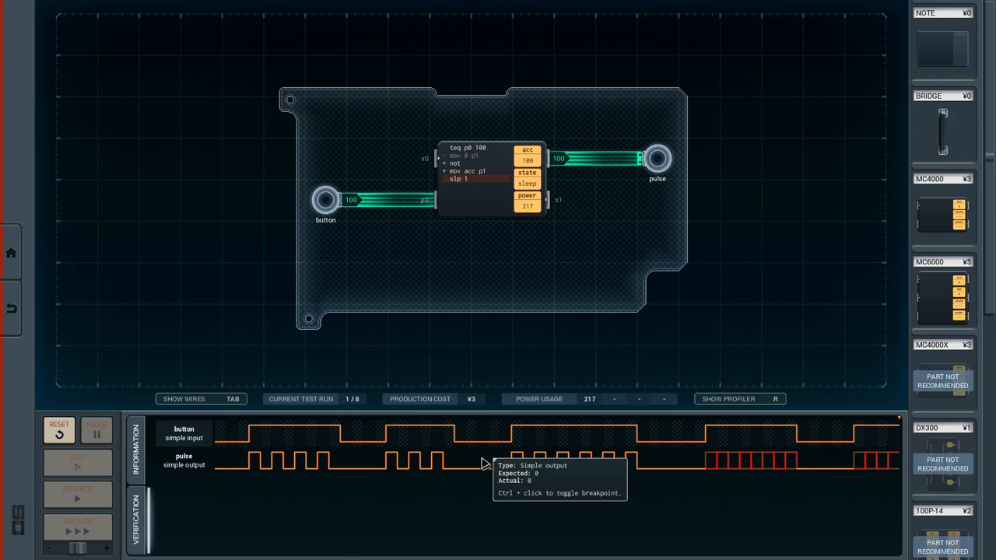
{"action": "mouse_move", "coordinate": [395, 440]}
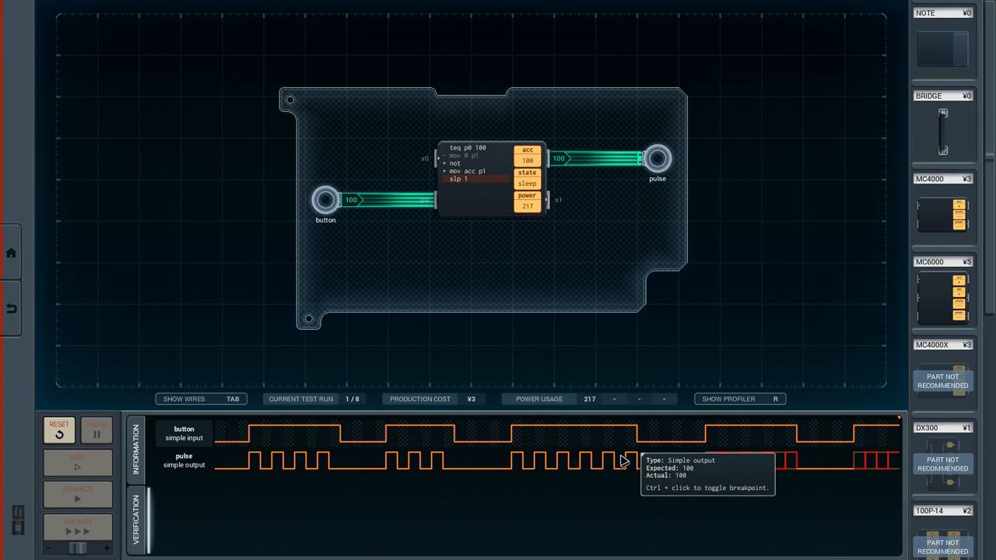
{"action": "mouse_move", "coordinate": [716, 440]}
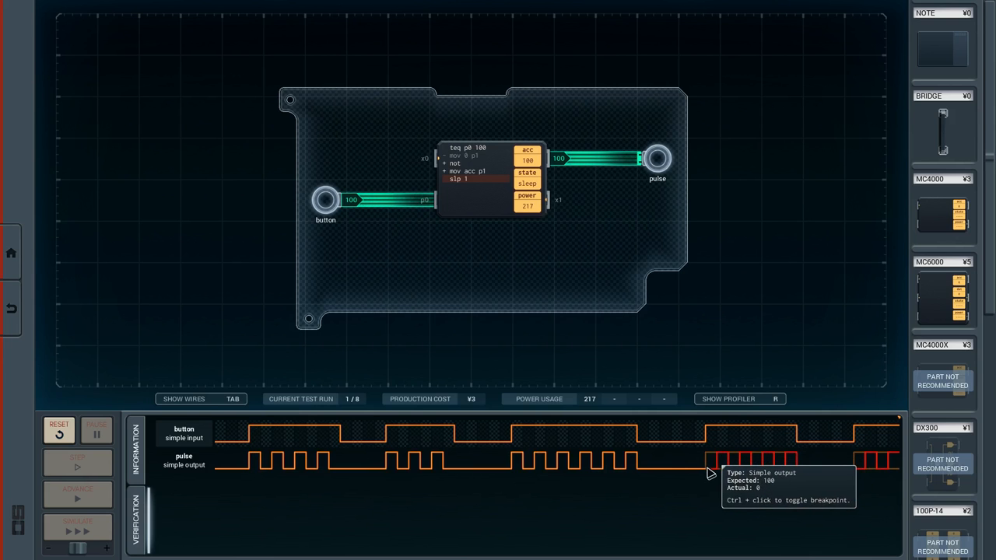
{"action": "mouse_move", "coordinate": [639, 464]}
{"action": "type", "text": "- mov"}
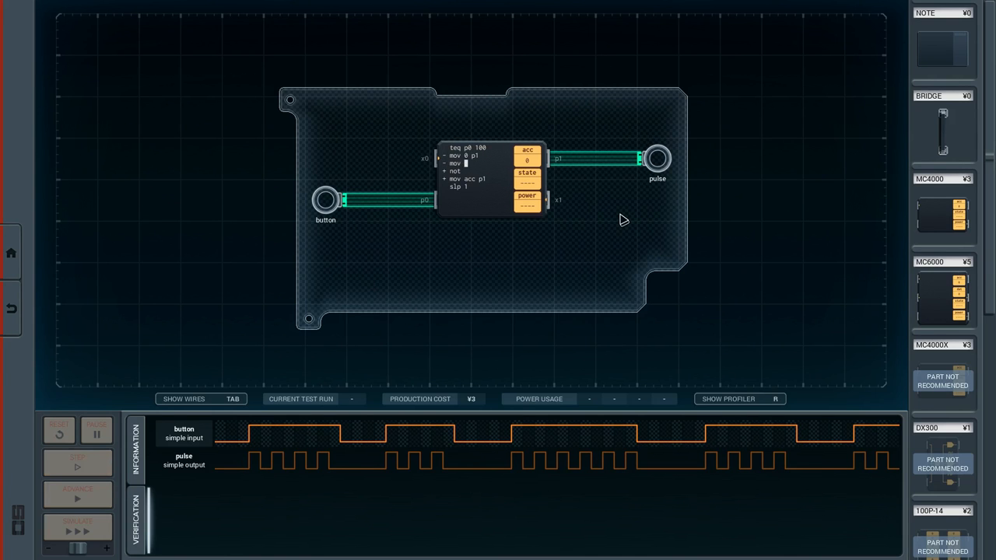
Add '- mov 0 acc' and run full verification: ¥3 cost, 240 power.
{"action": "type", "text": "acc"}
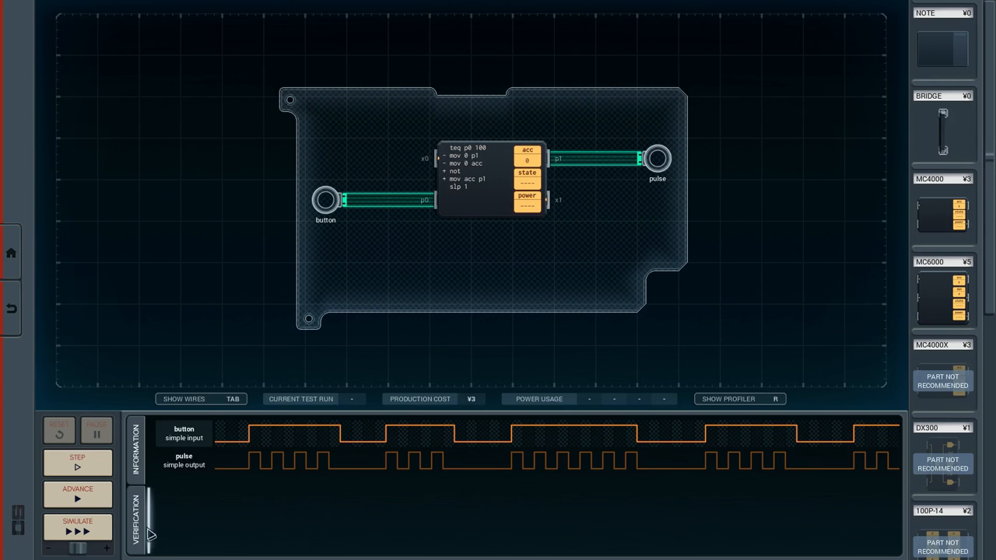
{"action": "left_click", "coordinate": [77, 530]}
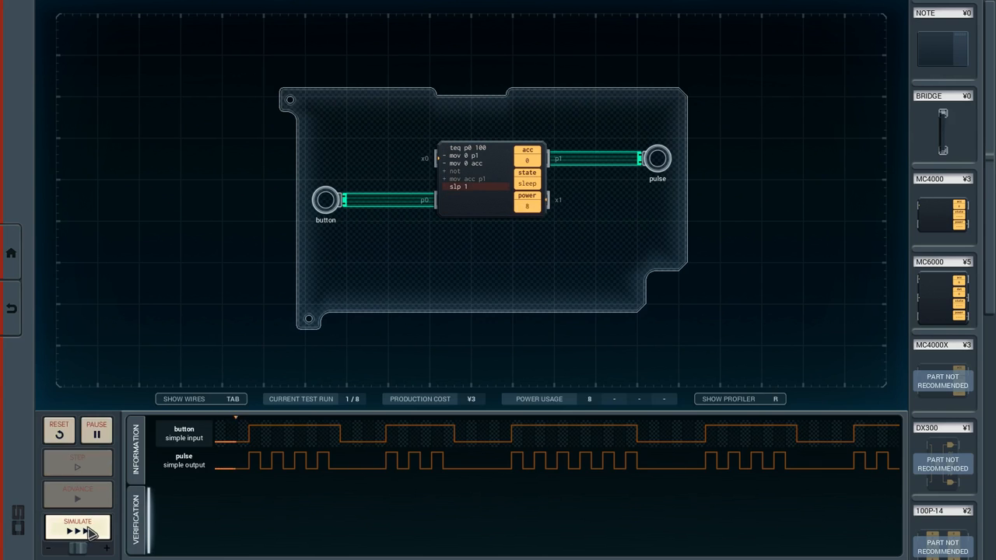
{"action": "left_click", "coordinate": [77, 529]}
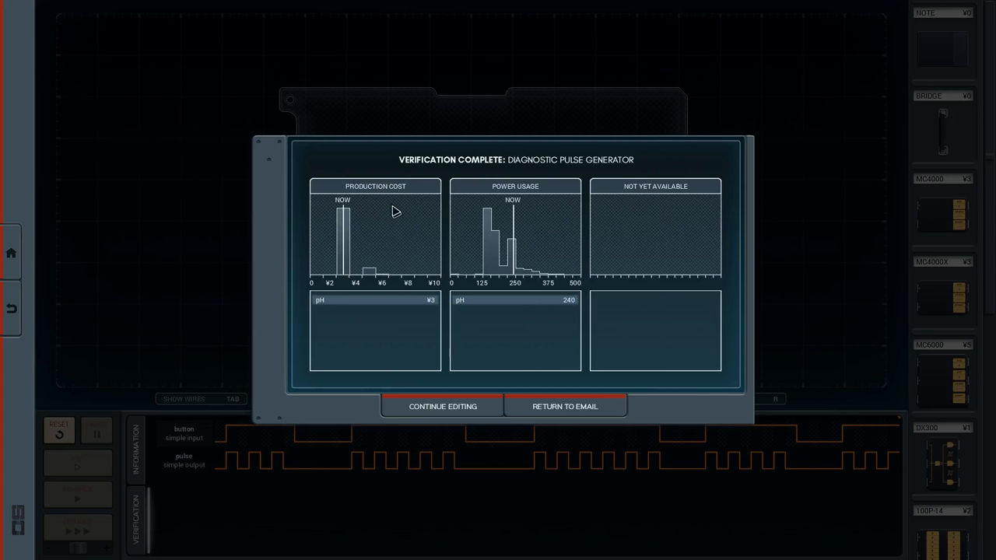
{"action": "mouse_move", "coordinate": [498, 255]}
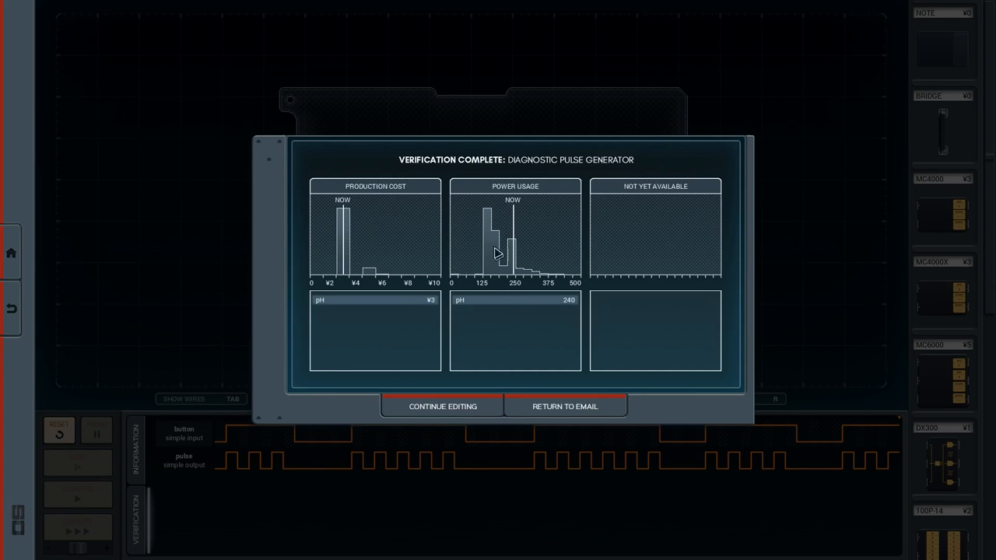
{"action": "mouse_move", "coordinate": [599, 406]}
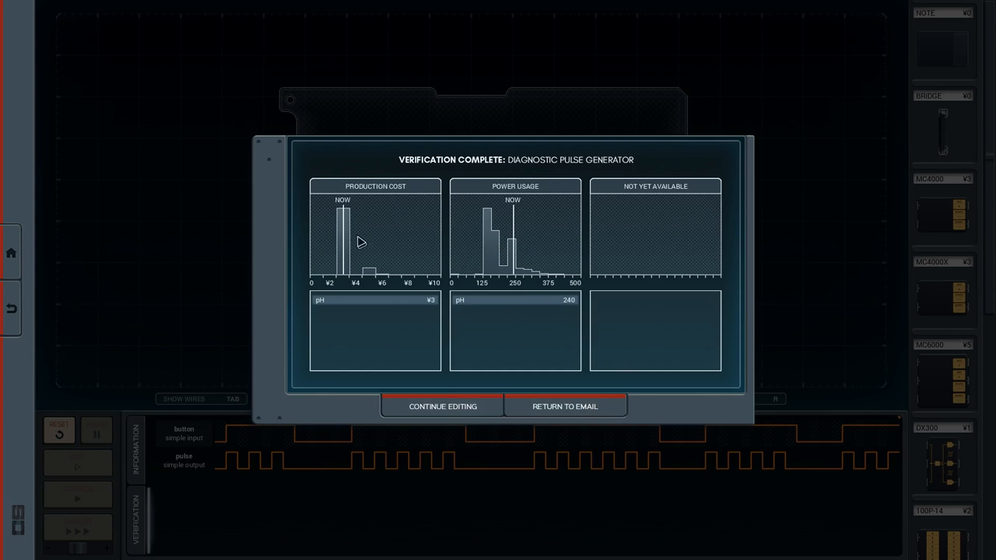
Return to editing with the '+' lines moved above the '-' lines, then step and simulate.
{"action": "left_click", "coordinate": [442, 406]}
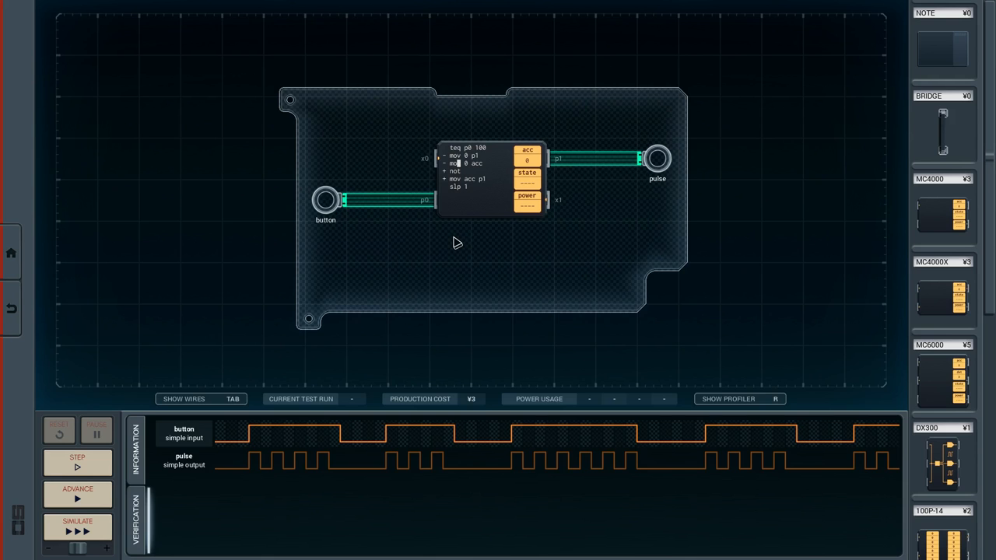
{"action": "mouse_move", "coordinate": [444, 163]}
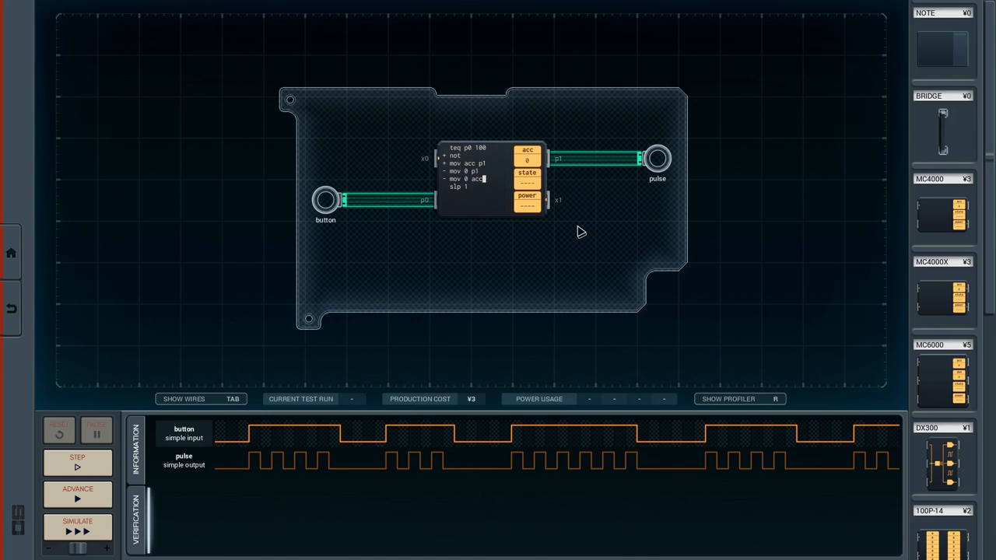
{"action": "left_click", "coordinate": [77, 463]}
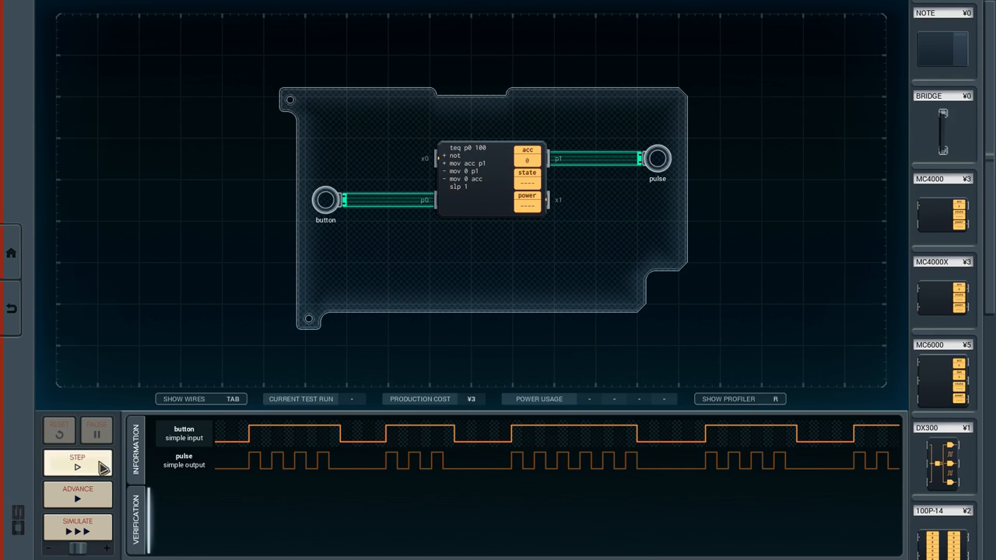
{"action": "left_click", "coordinate": [77, 527]}
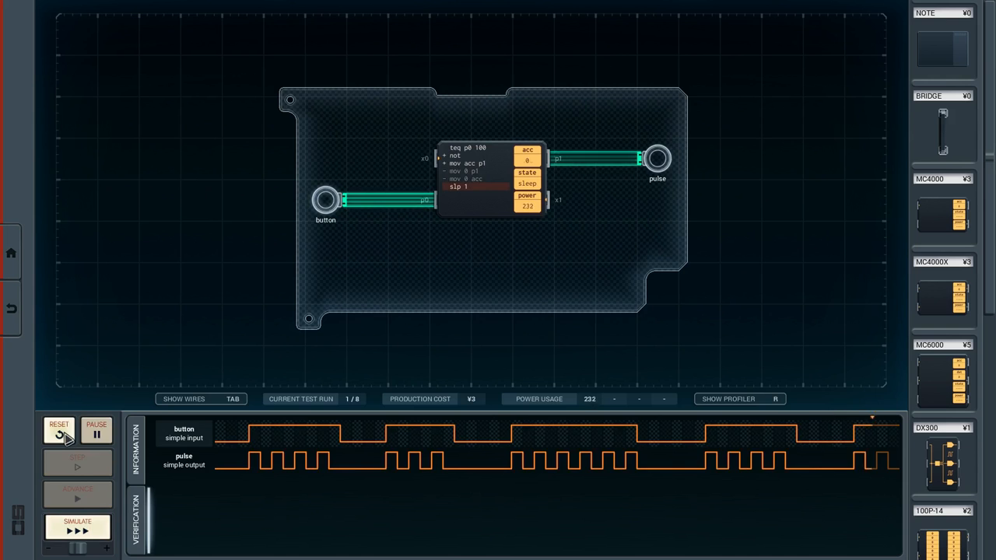
Reset the running simulation so the reordered MC4000 code is editable.
{"action": "left_click", "coordinate": [59, 431]}
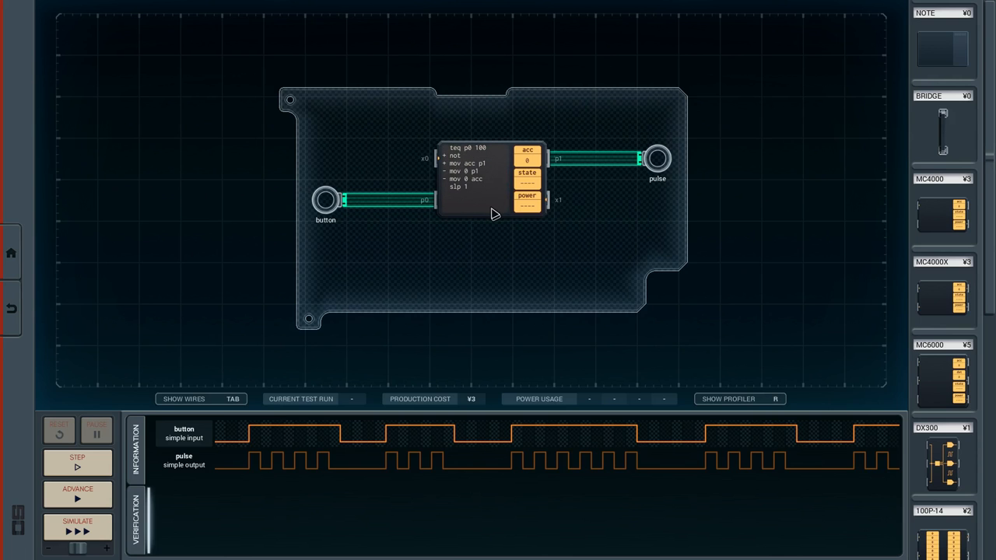
{"action": "mouse_move", "coordinate": [464, 154]}
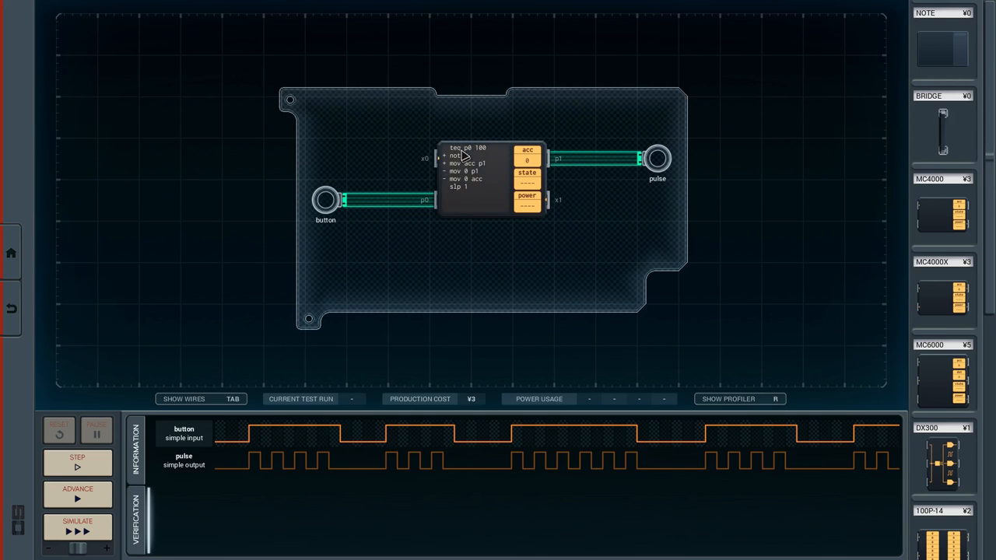
{"action": "mouse_move", "coordinate": [450, 173]}
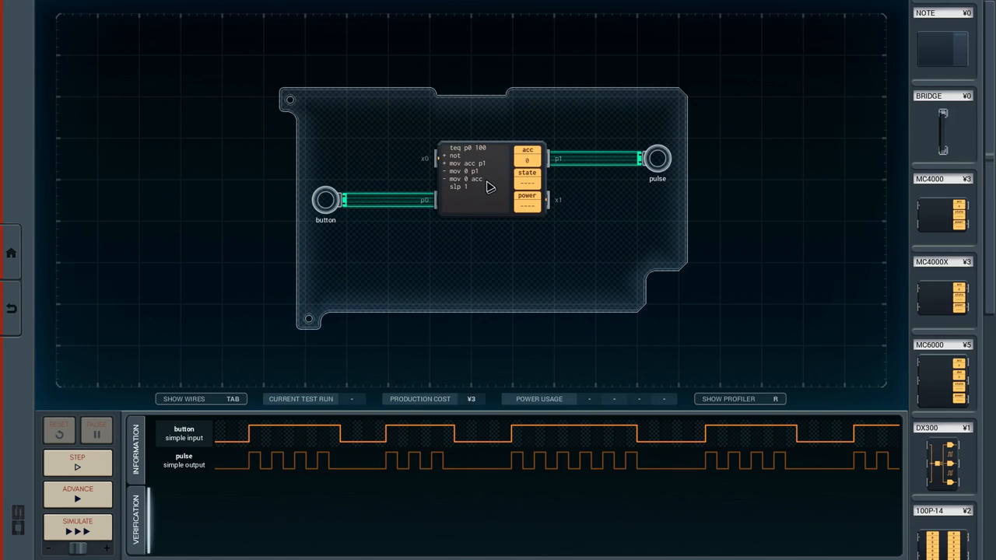
{"action": "mouse_move", "coordinate": [463, 180]}
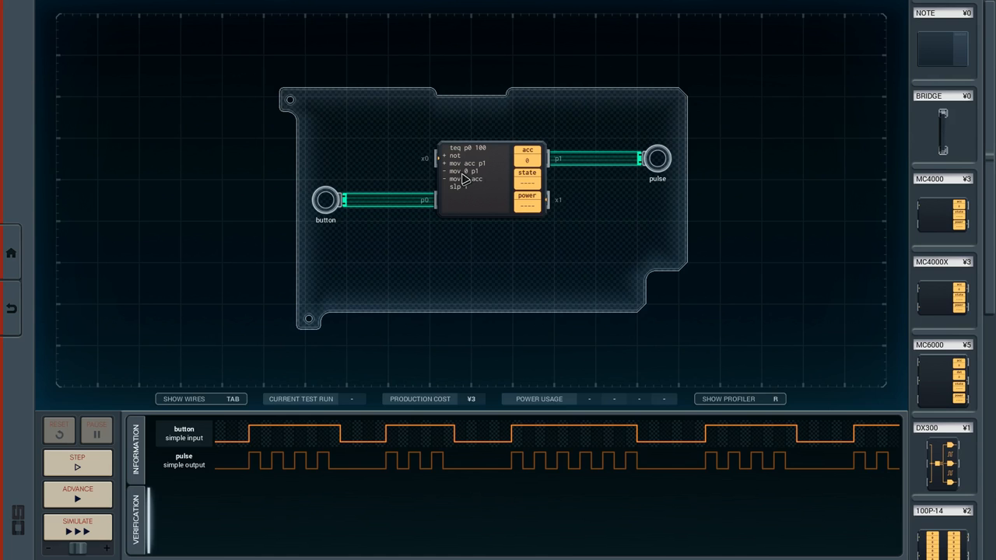
{"action": "mouse_move", "coordinate": [481, 179]}
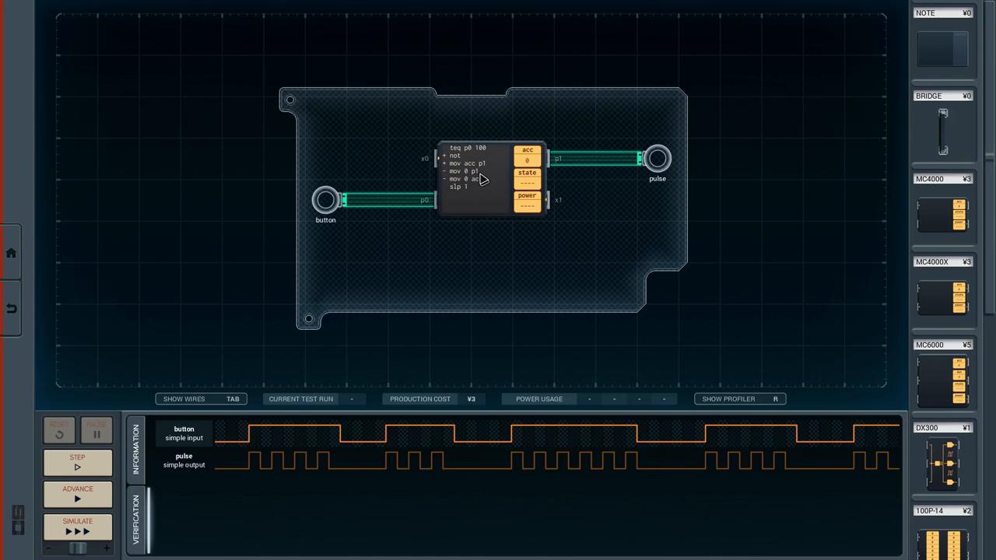
{"action": "mouse_move", "coordinate": [463, 155]}
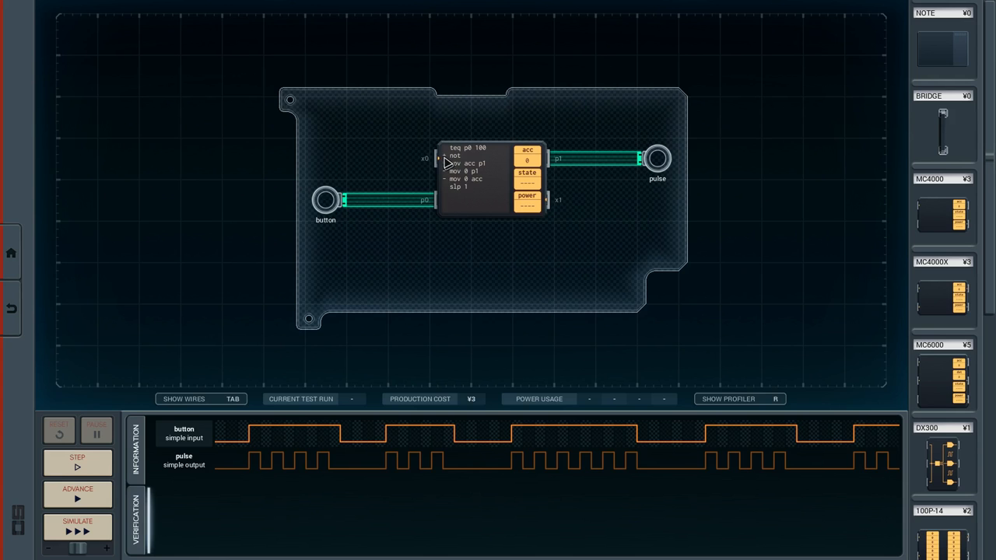
{"action": "mouse_move", "coordinate": [448, 177]}
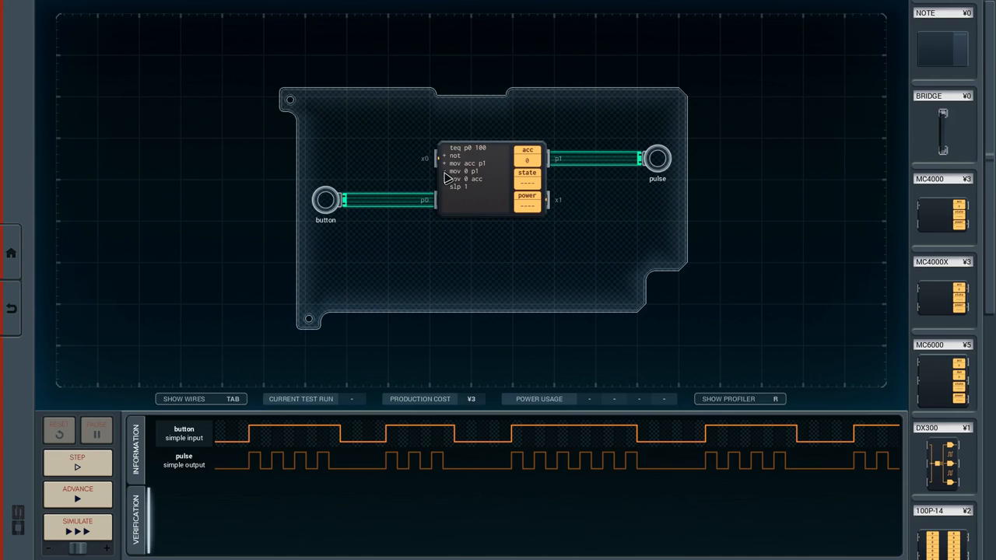
{"action": "mouse_move", "coordinate": [460, 158]}
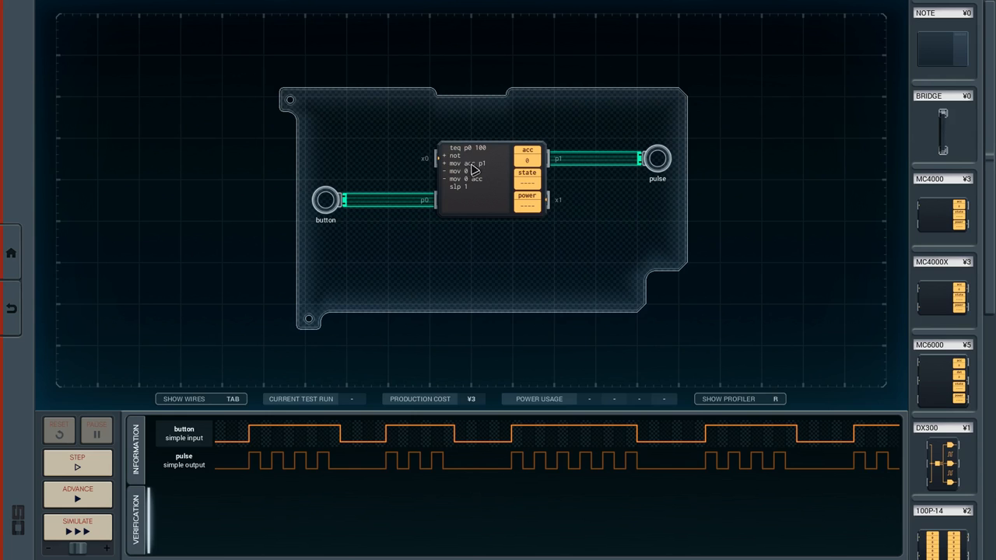
{"action": "mouse_move", "coordinate": [447, 180]}
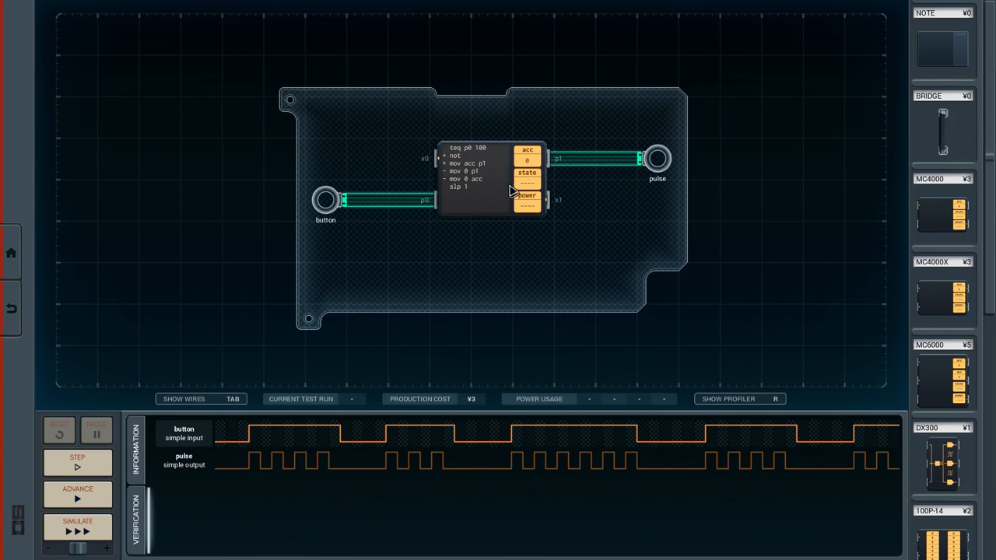
{"action": "mouse_move", "coordinate": [489, 182]}
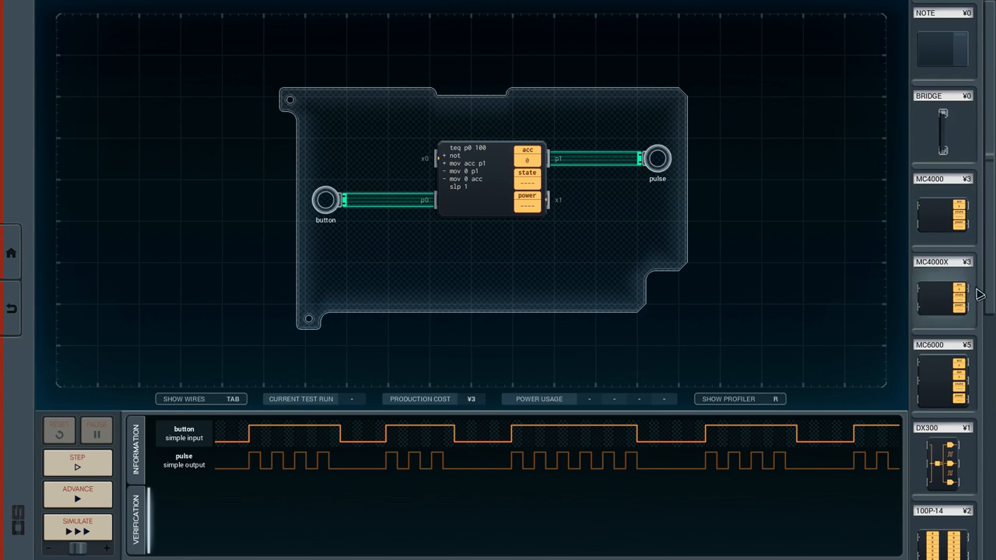
Scroll the parts list and drag a BRIDGE onto the board beside the pulse output.
{"action": "scroll", "scroll_direction": "down", "scroll_amount": 3}
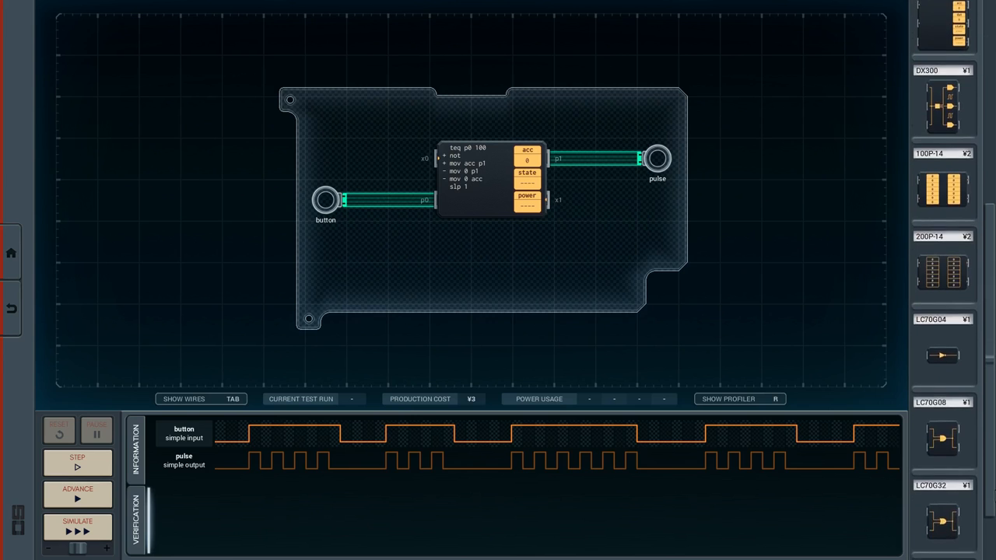
{"action": "scroll", "scroll_direction": "down", "scroll_amount": 3}
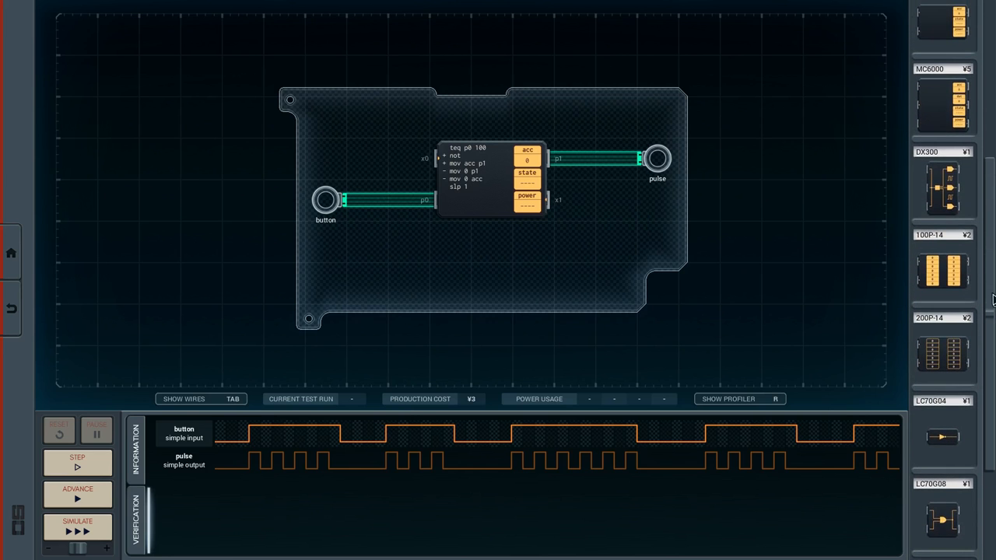
{"action": "scroll", "scroll_direction": "down", "scroll_amount": 3}
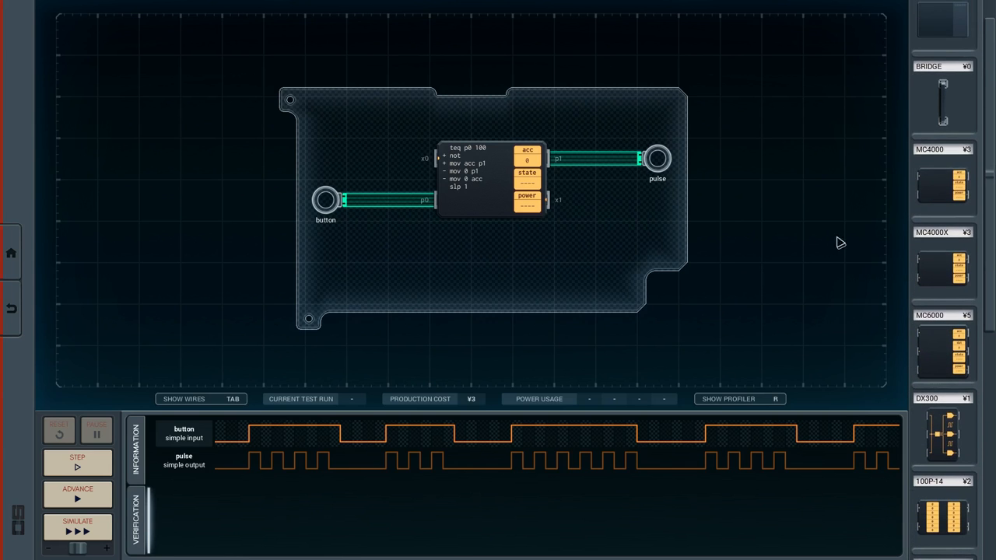
{"action": "left_click_drag", "start_coordinate": [617, 160], "coordinate": [617, 241]}
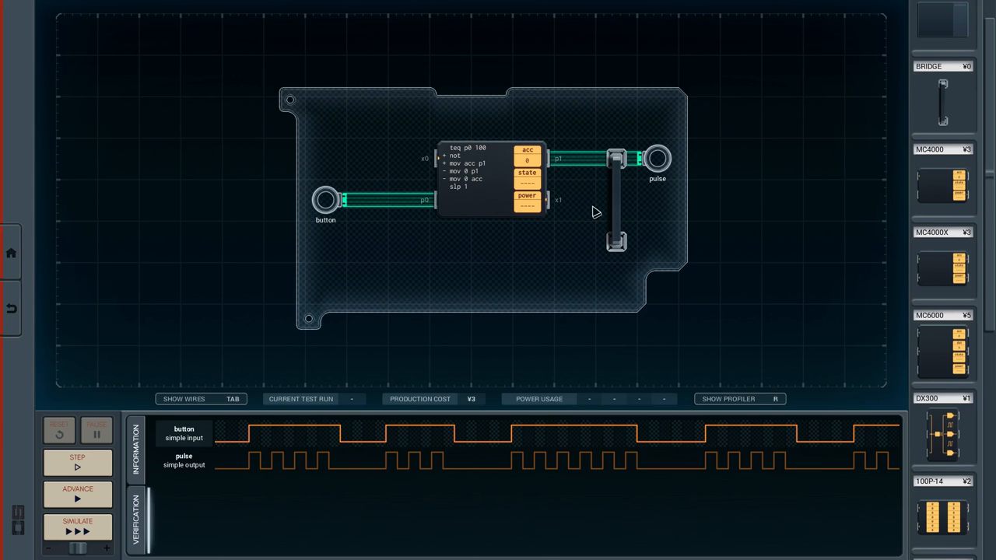
{"action": "mouse_move", "coordinate": [795, 340]}
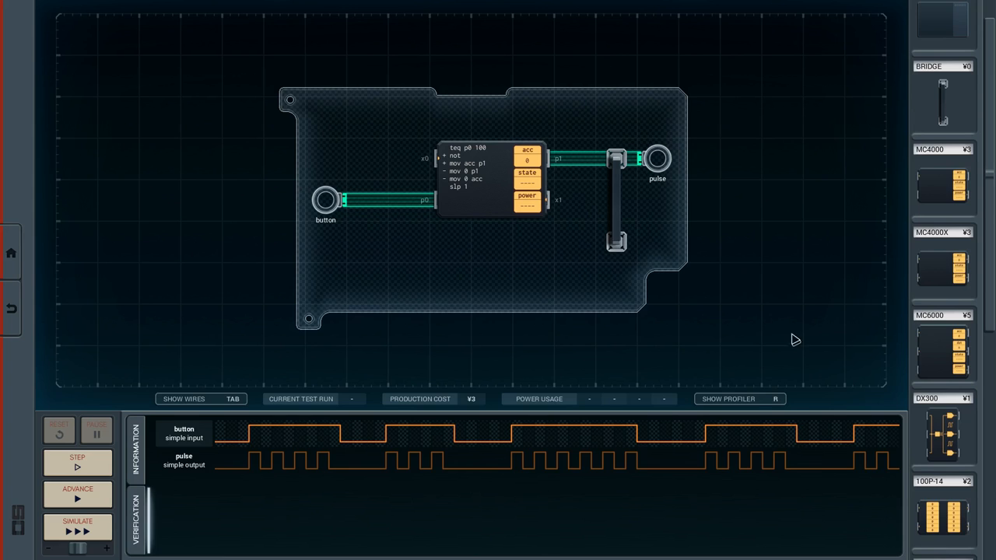